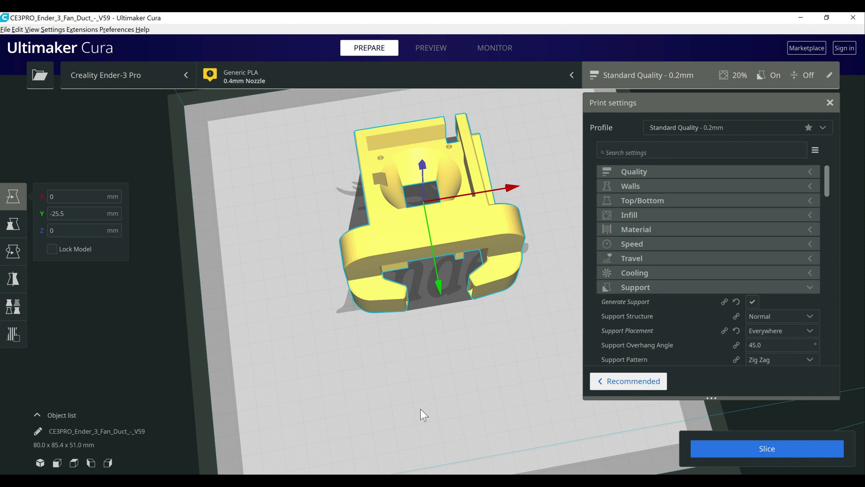
{"action": "mouse_move", "coordinate": [428, 396]}
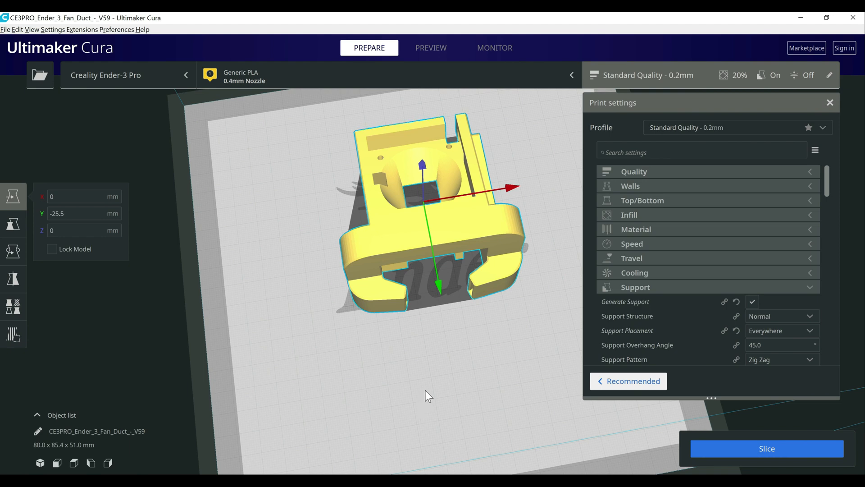
{"action": "mouse_move", "coordinate": [433, 418]}
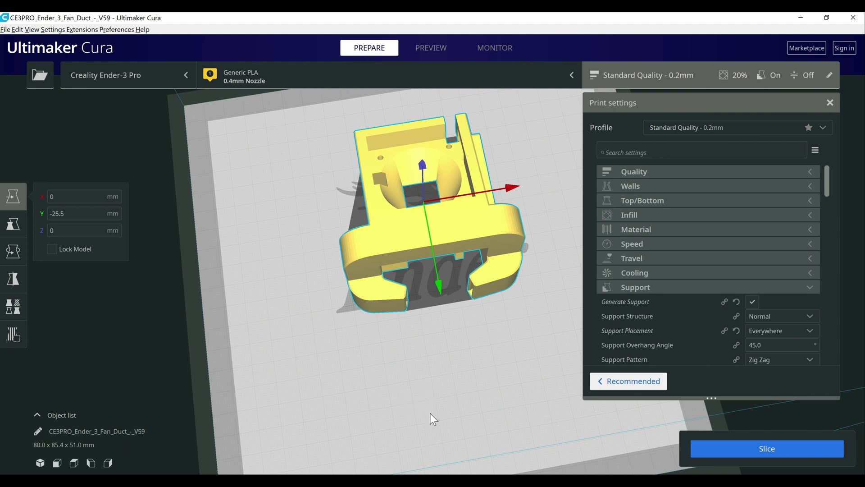
{"action": "mouse_move", "coordinate": [455, 418]}
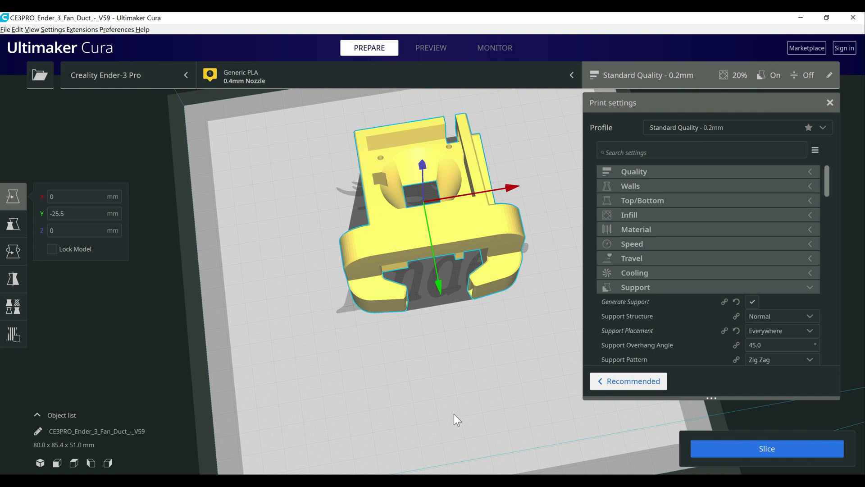
{"action": "mouse_move", "coordinate": [415, 418]}
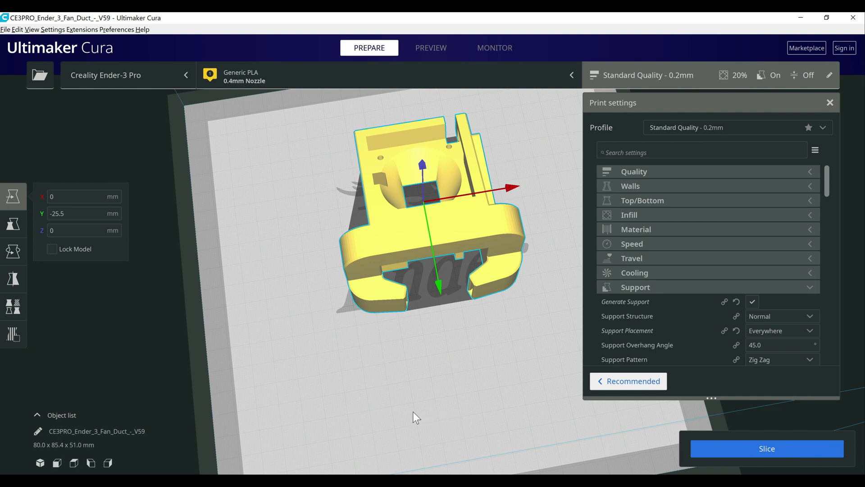
{"action": "mouse_move", "coordinate": [459, 395]}
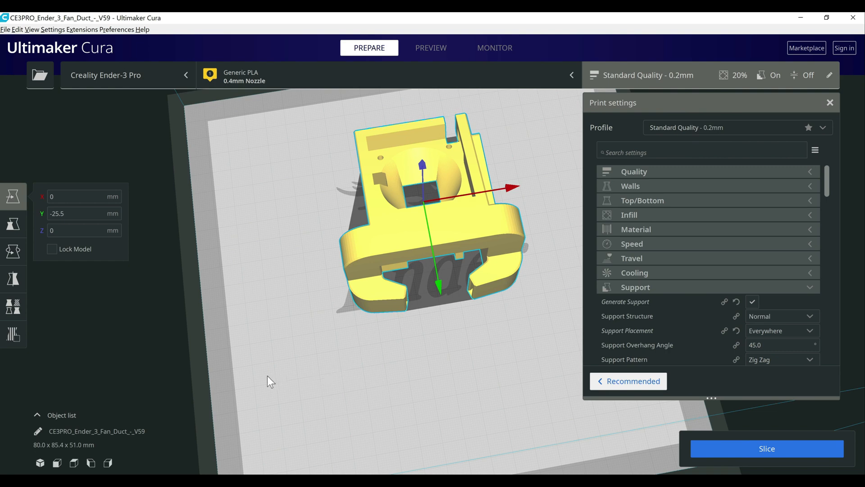
{"action": "mouse_move", "coordinate": [291, 381]}
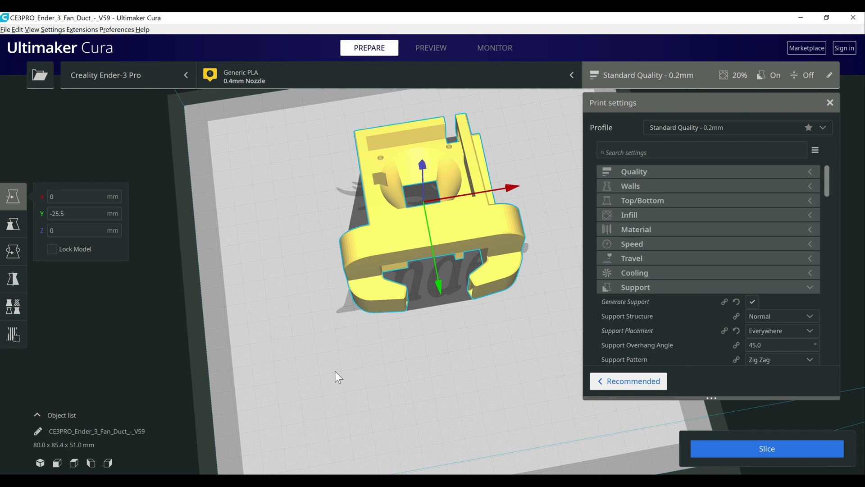
{"action": "mouse_move", "coordinate": [274, 376]}
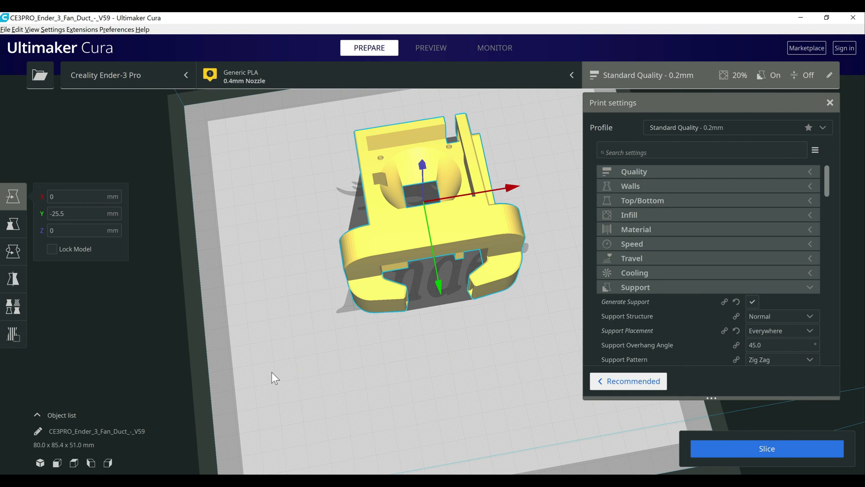
{"action": "mouse_move", "coordinate": [363, 348]}
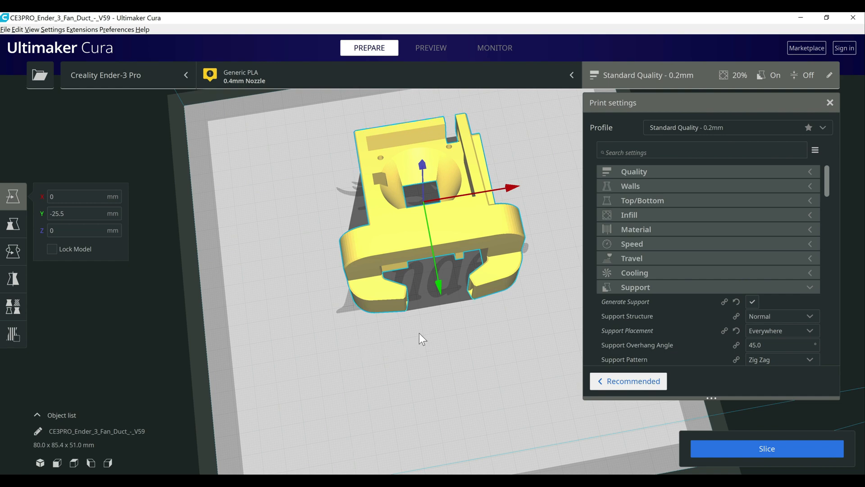
{"action": "mouse_move", "coordinate": [408, 331]}
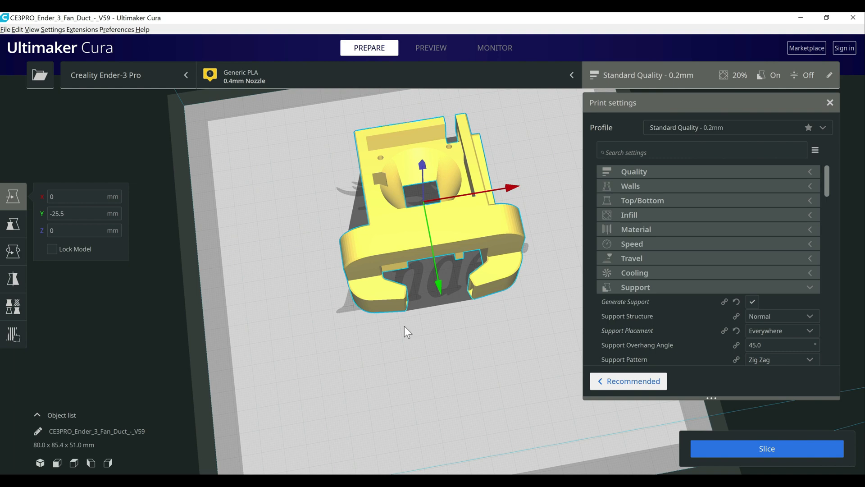
{"action": "mouse_move", "coordinate": [402, 308]}
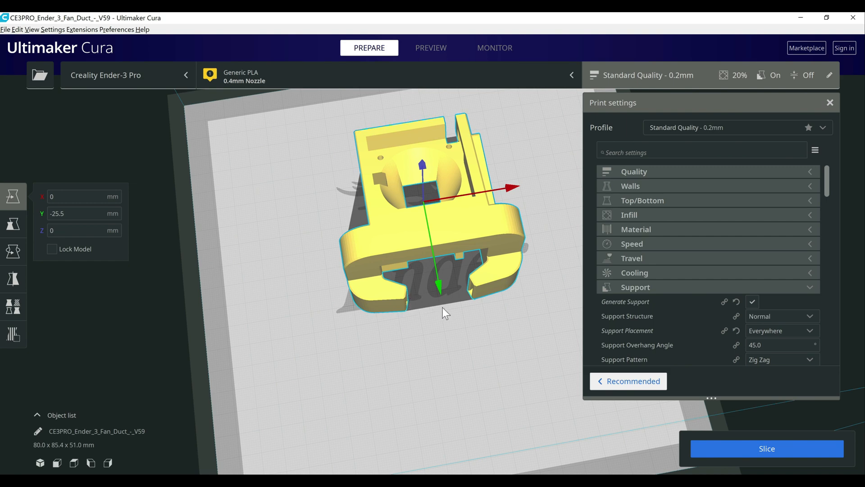
{"action": "mouse_move", "coordinate": [529, 342]}
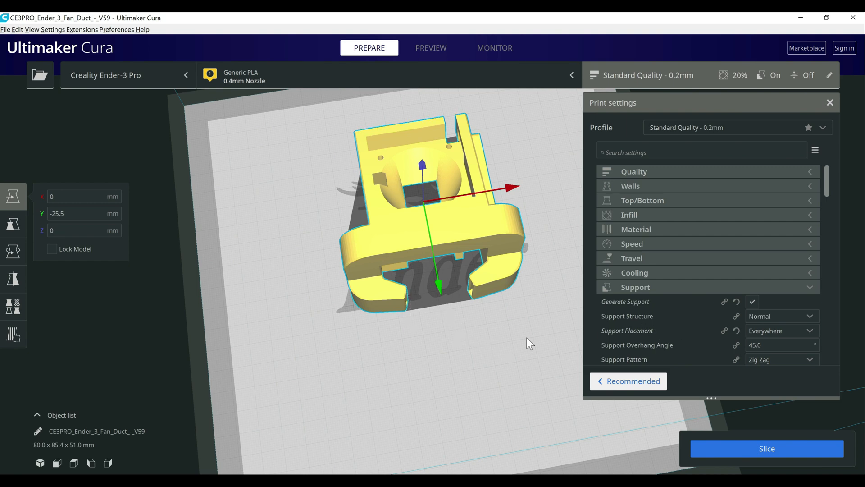
{"action": "mouse_move", "coordinate": [506, 362]}
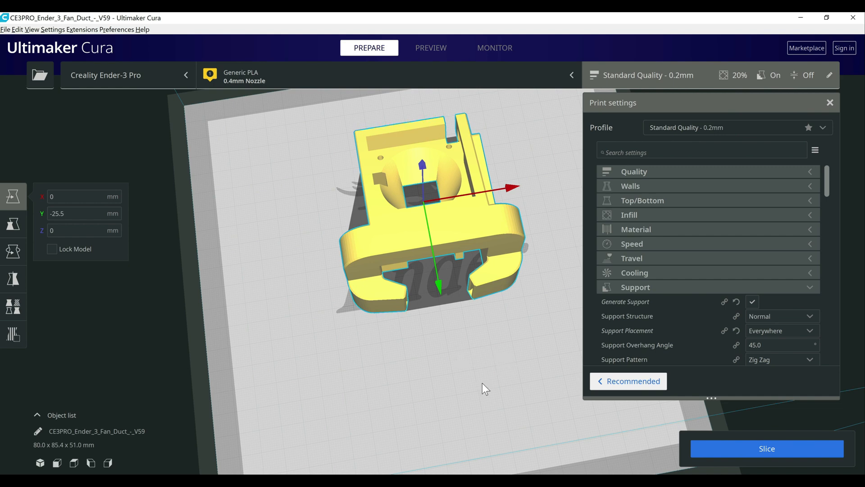
{"action": "mouse_move", "coordinate": [496, 325]}
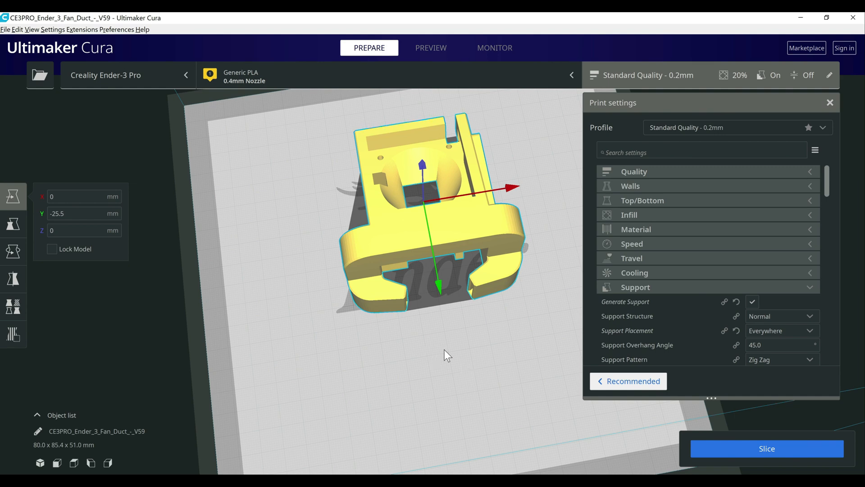
{"action": "mouse_move", "coordinate": [506, 325]}
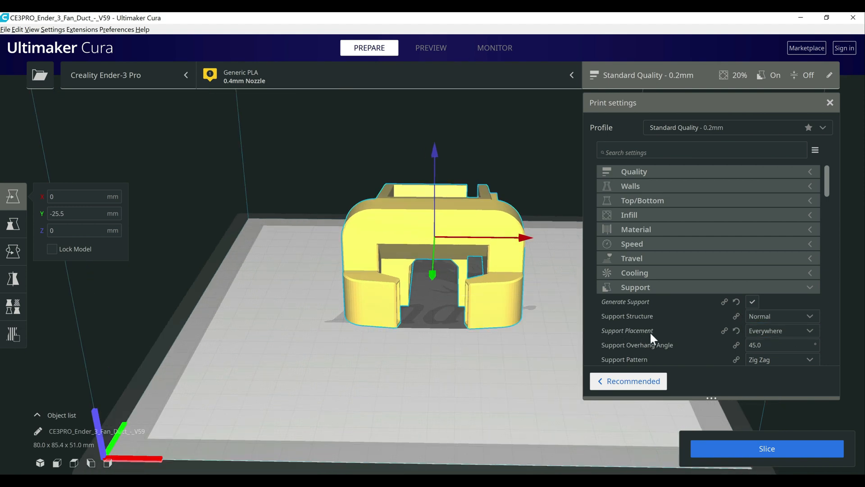
{"action": "mouse_move", "coordinate": [767, 451]}
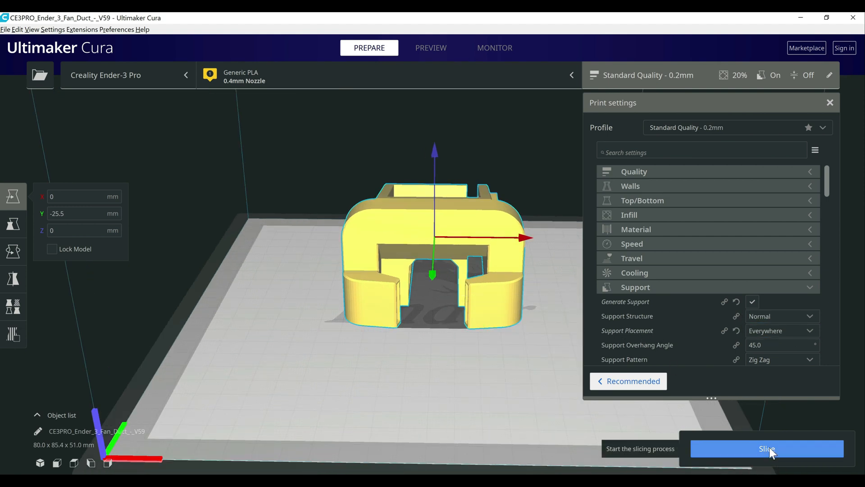
Slice the fan duct with normal supports (11 h 21 min, 74 g) and view its layers
{"action": "left_click", "coordinate": [766, 448]}
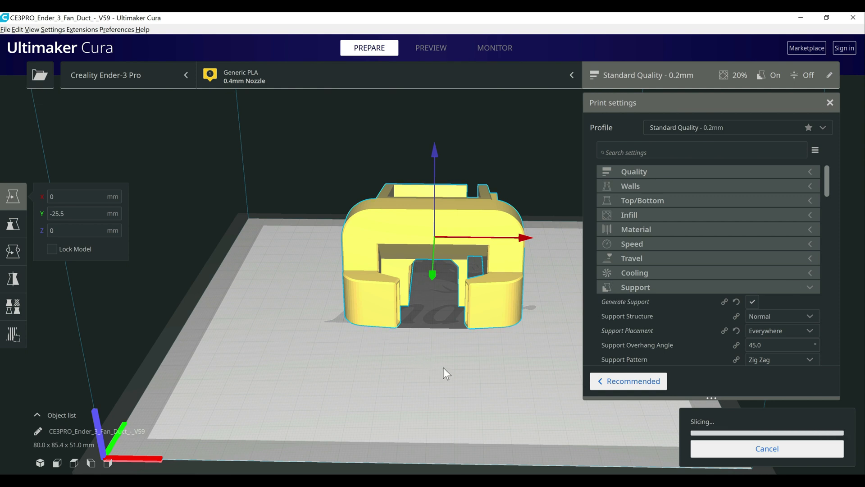
{"action": "left_click", "coordinate": [431, 47]}
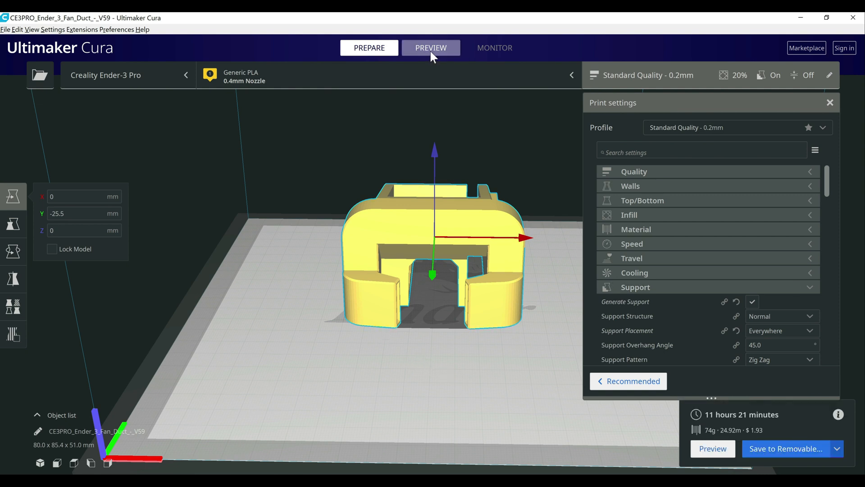
{"action": "left_click", "coordinate": [431, 47]}
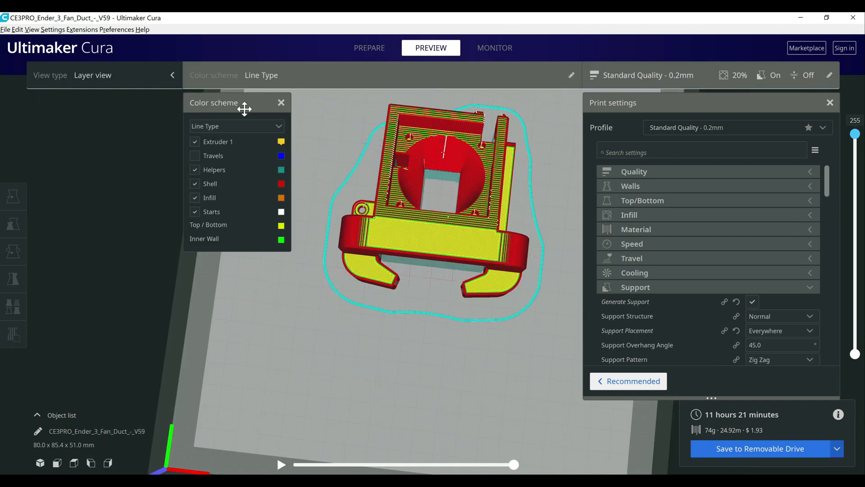
Lower the layer preview from the top through layer 90 to layer 67
{"action": "left_click", "coordinate": [280, 103]}
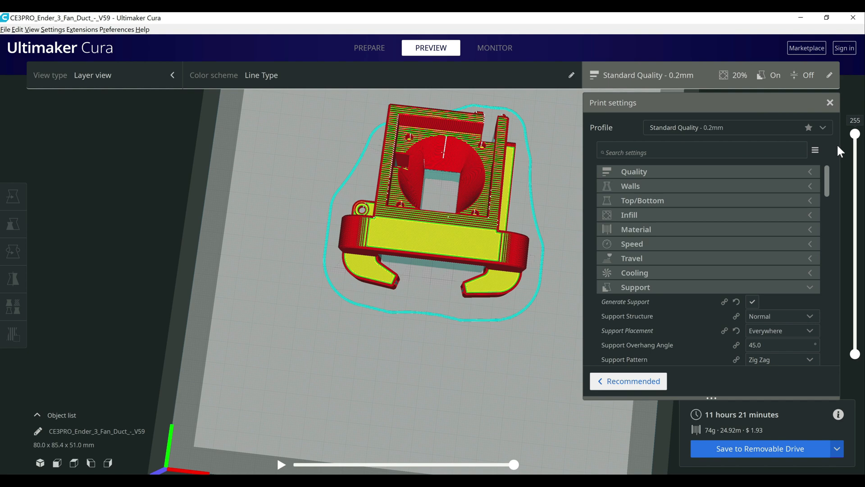
{"action": "left_click_drag", "start_coordinate": [855, 134], "coordinate": [855, 136]}
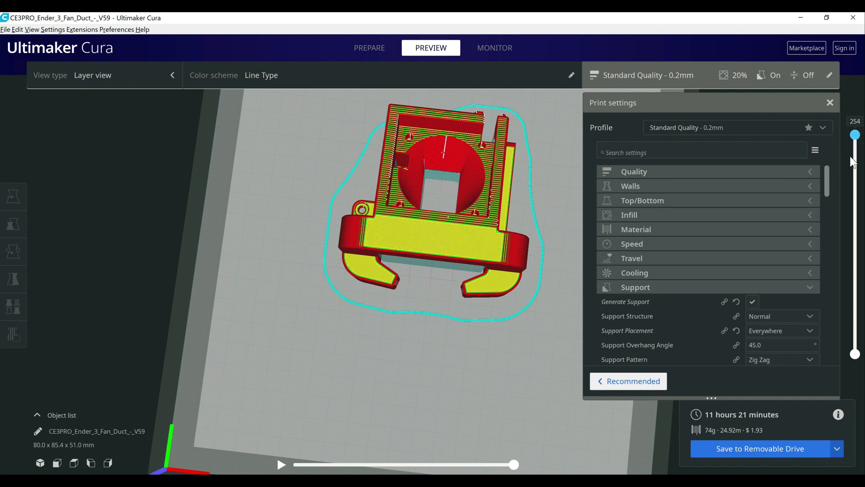
{"action": "left_click_drag", "start_coordinate": [855, 135], "coordinate": [855, 266]}
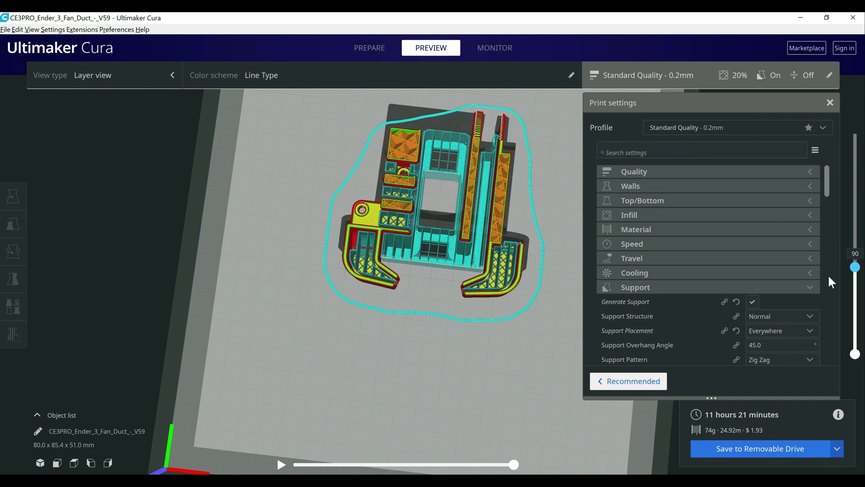
{"action": "left_click_drag", "start_coordinate": [854, 267], "coordinate": [855, 285]}
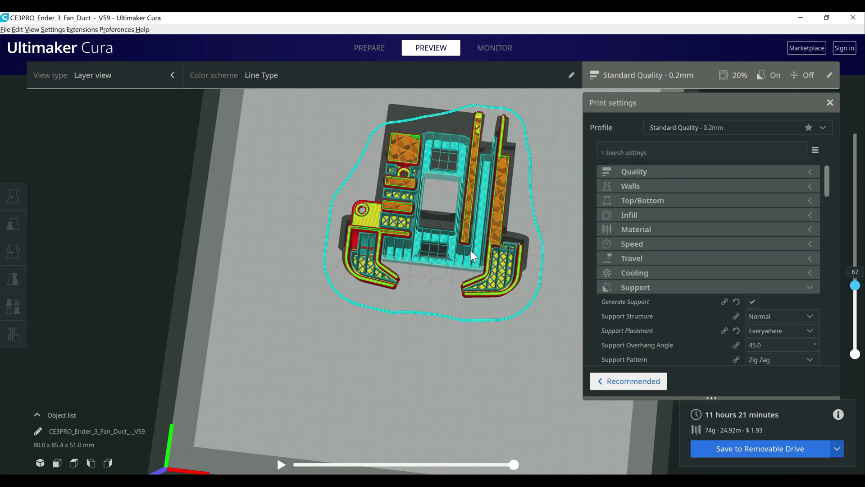
{"action": "mouse_move", "coordinate": [412, 247]}
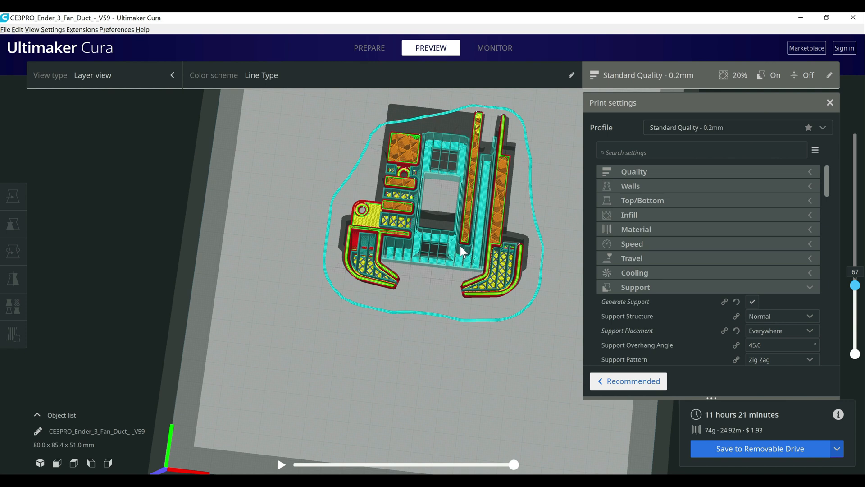
{"action": "mouse_move", "coordinate": [447, 294]}
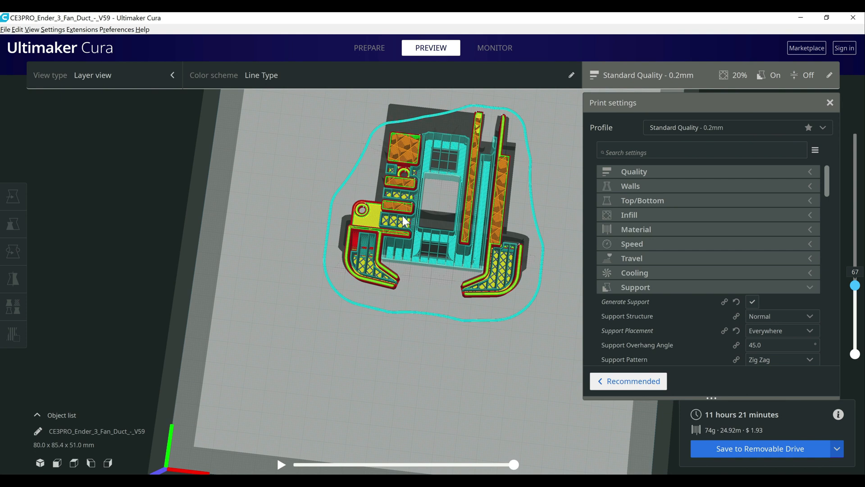
{"action": "mouse_move", "coordinate": [447, 282]}
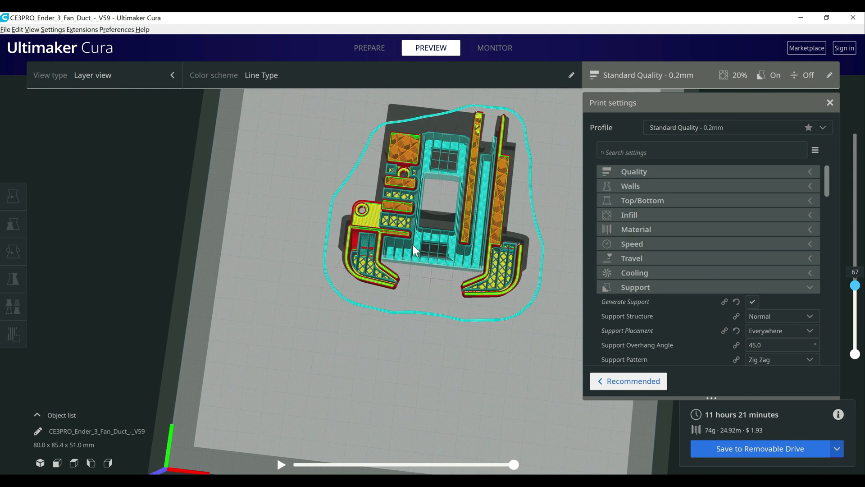
{"action": "mouse_move", "coordinate": [610, 329]}
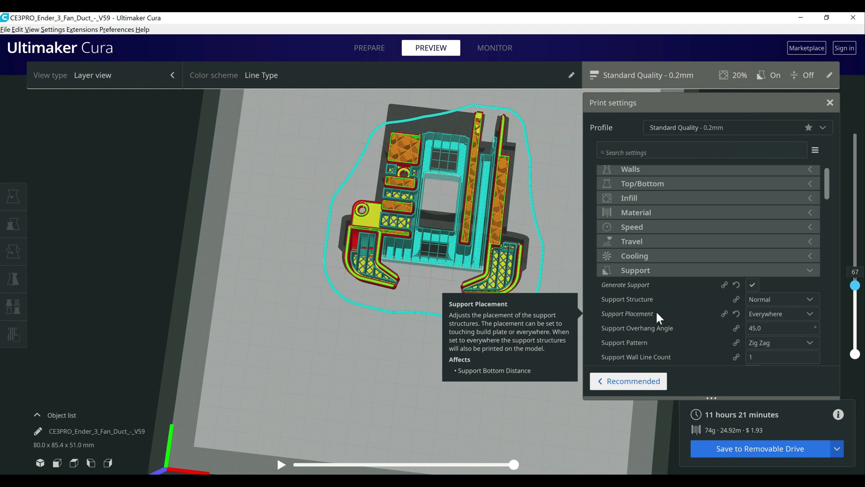
Scroll down the support settings list while previewing the fan duct's layers
{"action": "scroll", "scroll_direction": "down", "scroll_amount": 3}
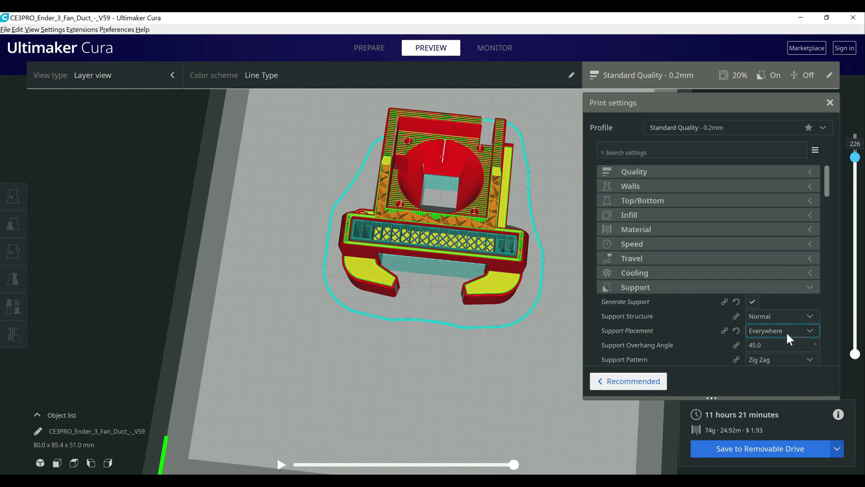
Reslice the fan duct with supports touching the build plate only and inspect its layers
{"action": "left_click", "coordinate": [781, 330]}
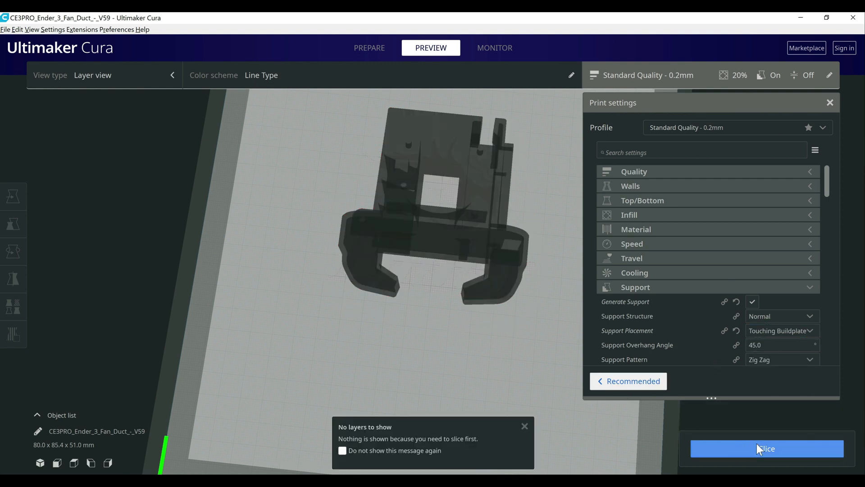
{"action": "left_click", "coordinate": [766, 448]}
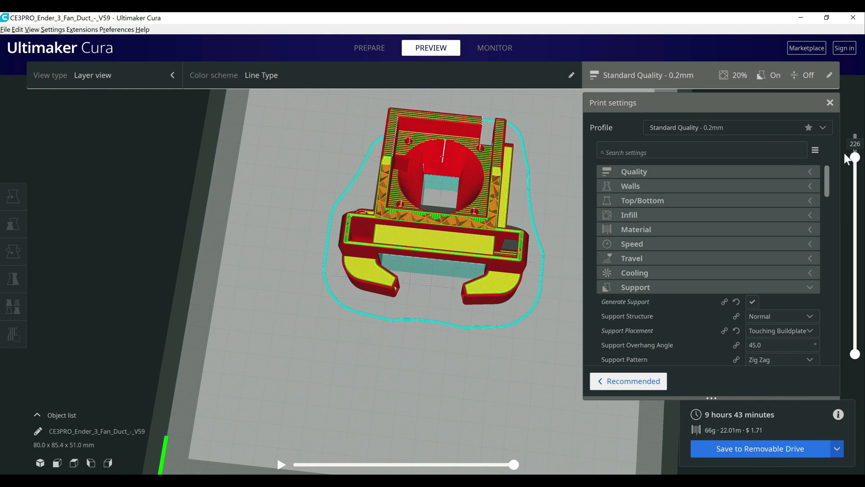
{"action": "left_click_drag", "start_coordinate": [854, 157], "coordinate": [855, 219]}
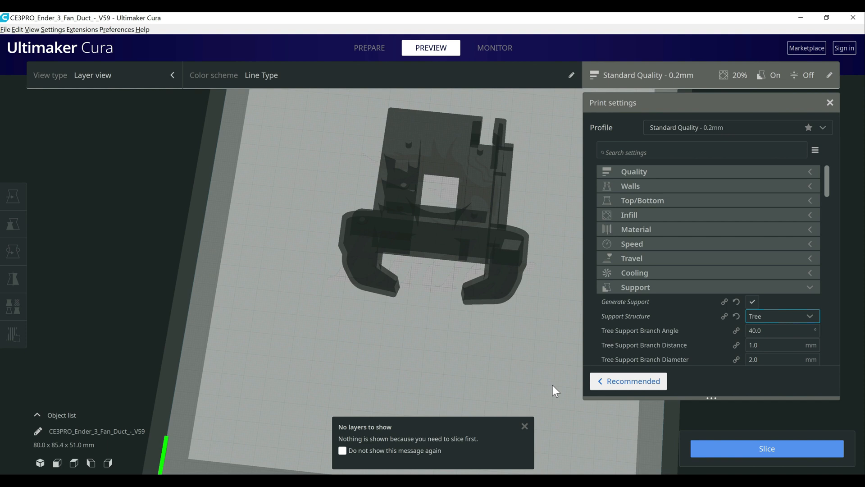
Slice the fan duct with tree supports (9 h 4 min, 60 g) and preview up to layer 56
{"action": "left_click", "coordinate": [766, 448]}
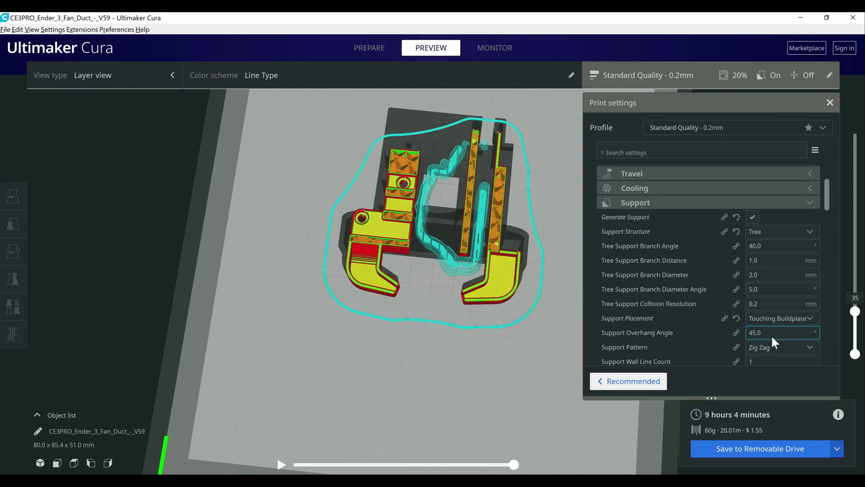
{"action": "scroll", "scroll_direction": "down", "scroll_amount": 3}
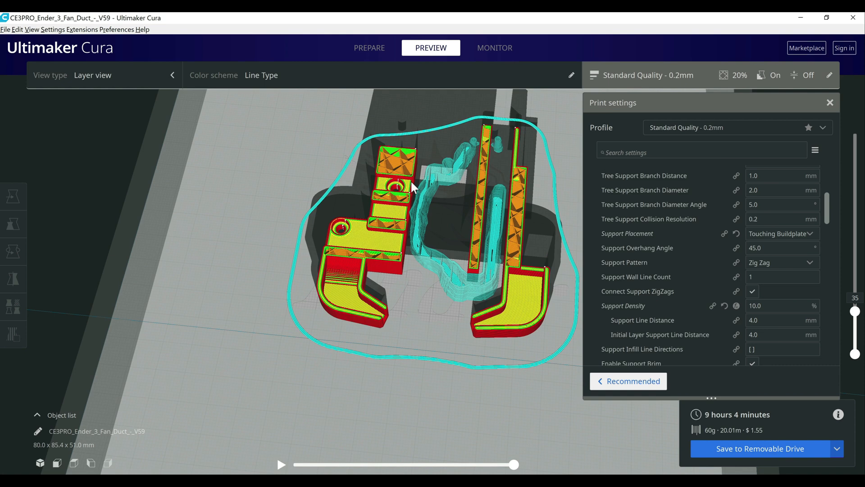
{"action": "left_click_drag", "start_coordinate": [854, 312], "coordinate": [854, 298]}
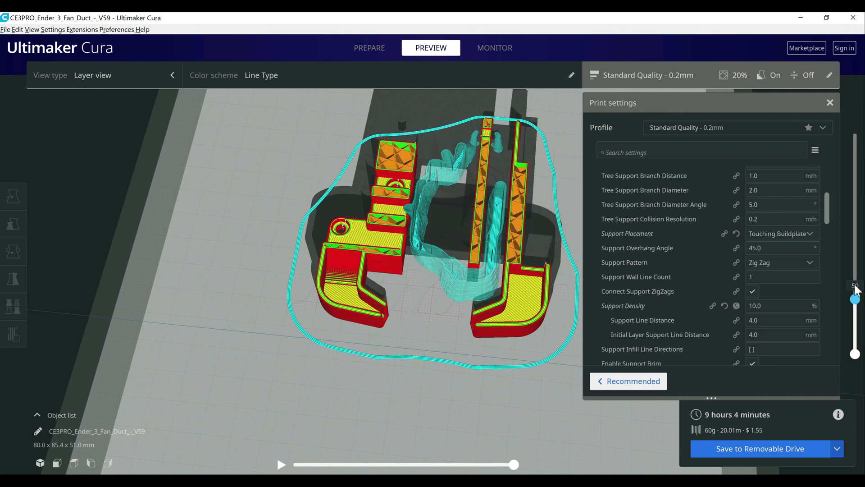
Move the layer preview to layers 134, 127, 120, then up to 176
{"action": "left_click_drag", "start_coordinate": [855, 298], "coordinate": [855, 231]}
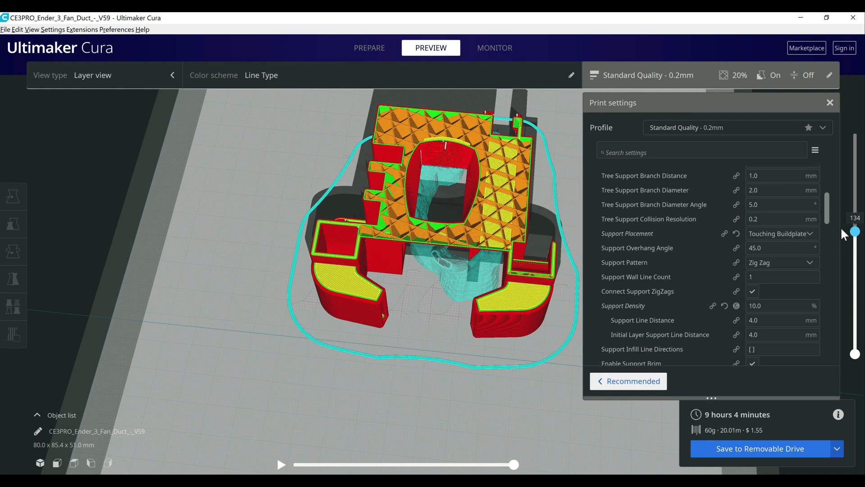
{"action": "left_click_drag", "start_coordinate": [855, 234], "coordinate": [856, 238]}
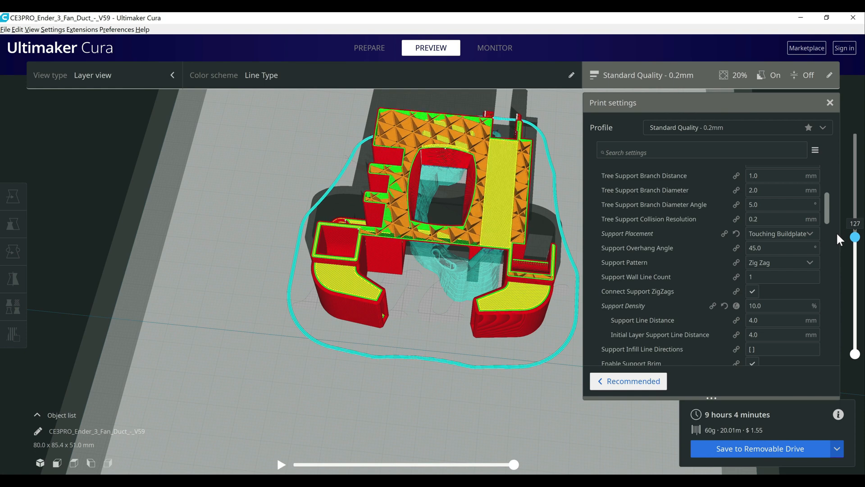
{"action": "left_click_drag", "start_coordinate": [854, 237], "coordinate": [855, 243]}
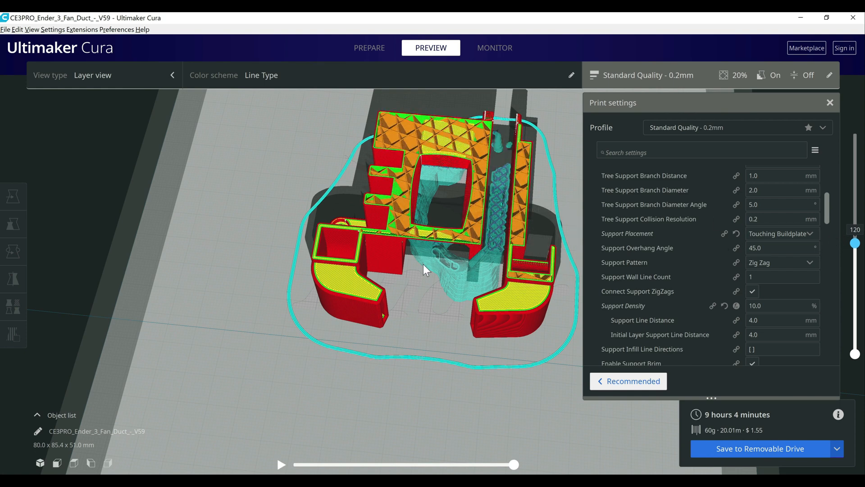
{"action": "mouse_move", "coordinate": [452, 292]}
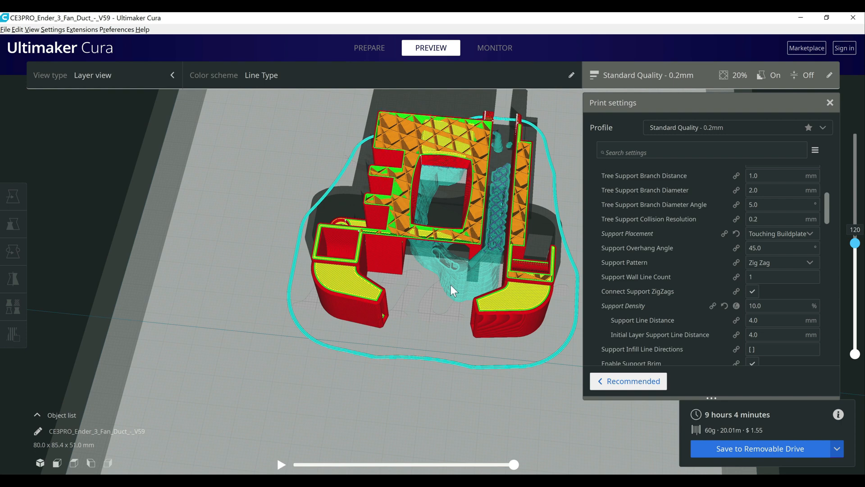
{"action": "mouse_move", "coordinate": [452, 266]}
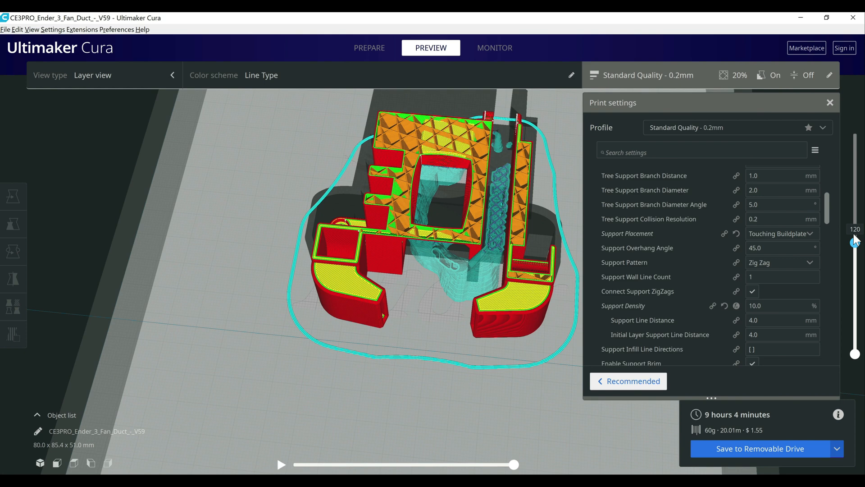
{"action": "left_click_drag", "start_coordinate": [855, 240], "coordinate": [854, 197]}
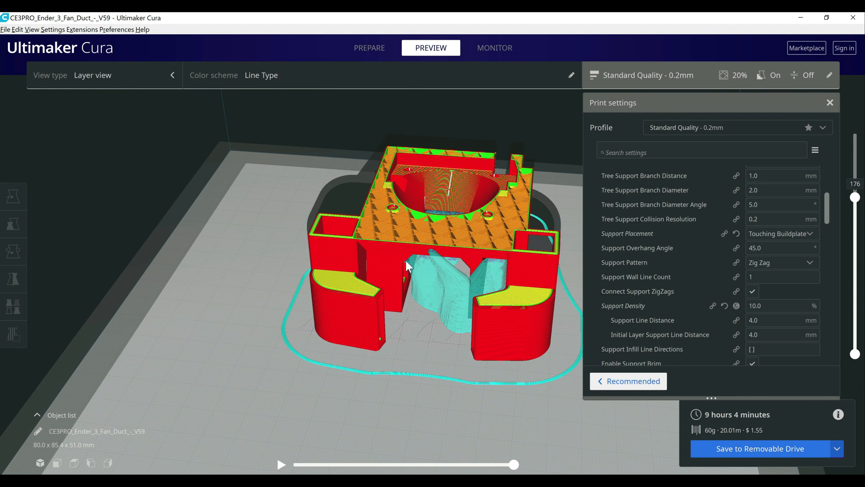
{"action": "mouse_move", "coordinate": [446, 265]}
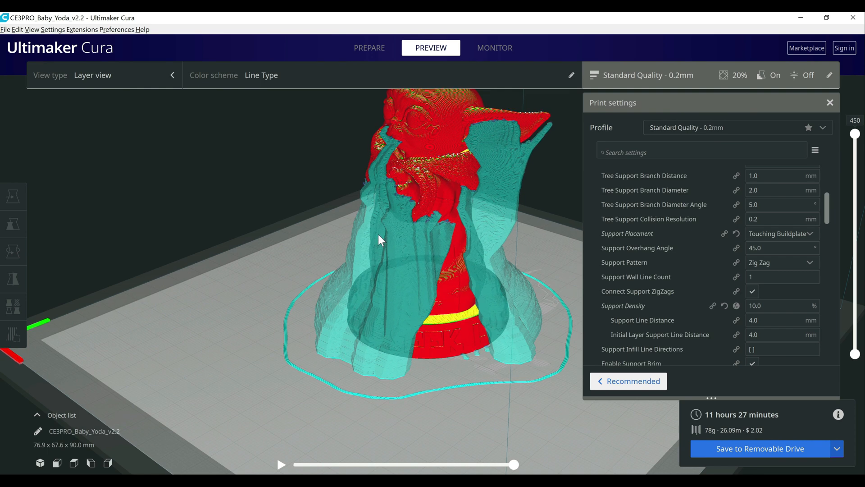
View Baby Yoda from above and lower the layer preview to about 305, 201, then 167
{"action": "left_click_drag", "start_coordinate": [381, 240], "coordinate": [309, 248]}
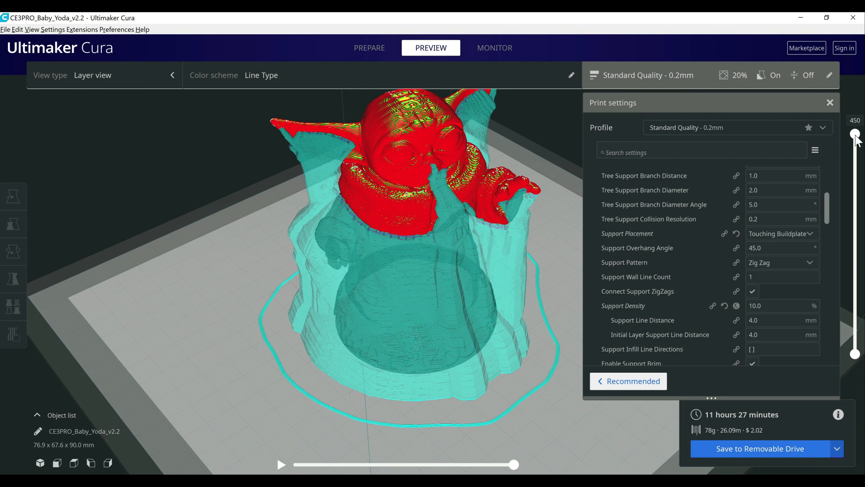
{"action": "left_click_drag", "start_coordinate": [855, 138], "coordinate": [855, 134]}
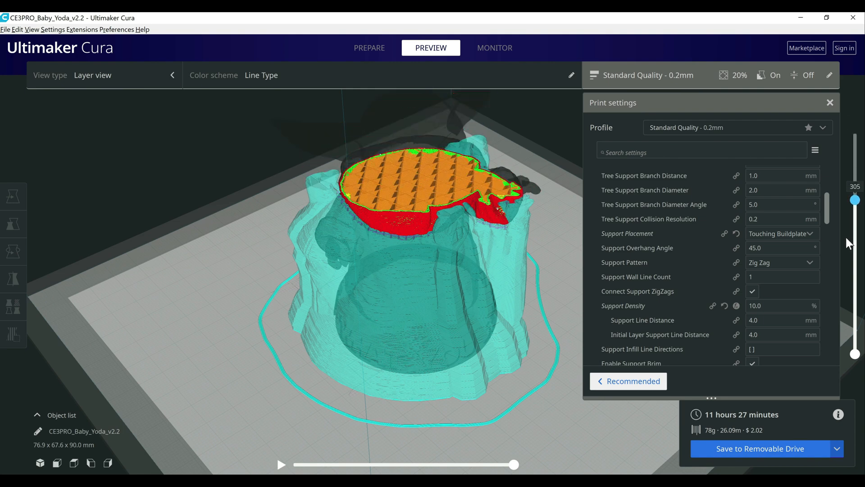
{"action": "left_click_drag", "start_coordinate": [855, 200], "coordinate": [855, 247]}
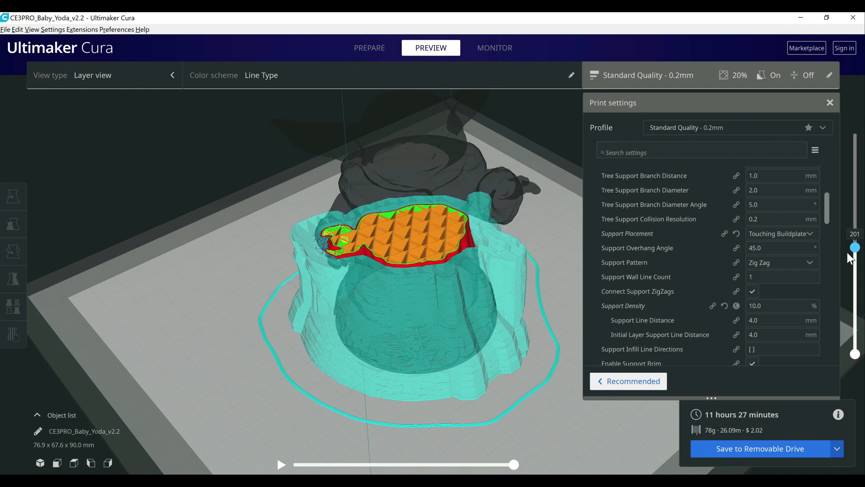
{"action": "left_click_drag", "start_coordinate": [855, 246], "coordinate": [855, 260]}
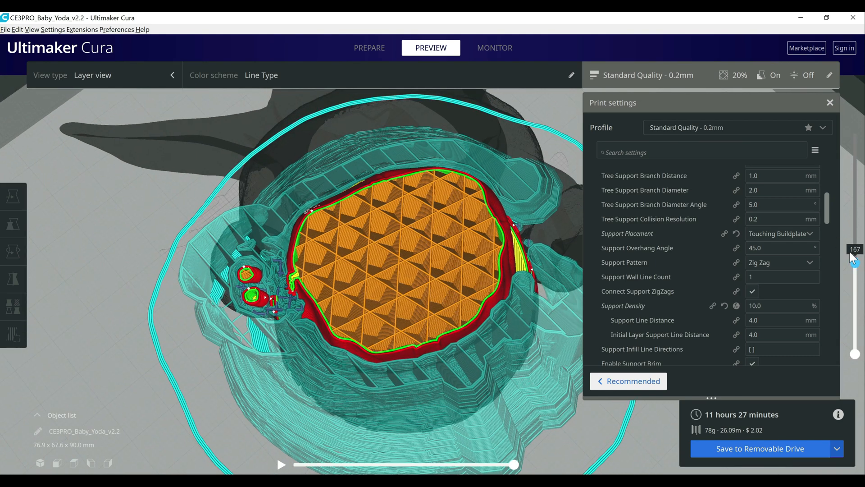
Set Baby Yoda's layer preview to layers 168, 158, then 173 to inspect infill and supports
{"action": "left_click_drag", "start_coordinate": [855, 261], "coordinate": [855, 265]}
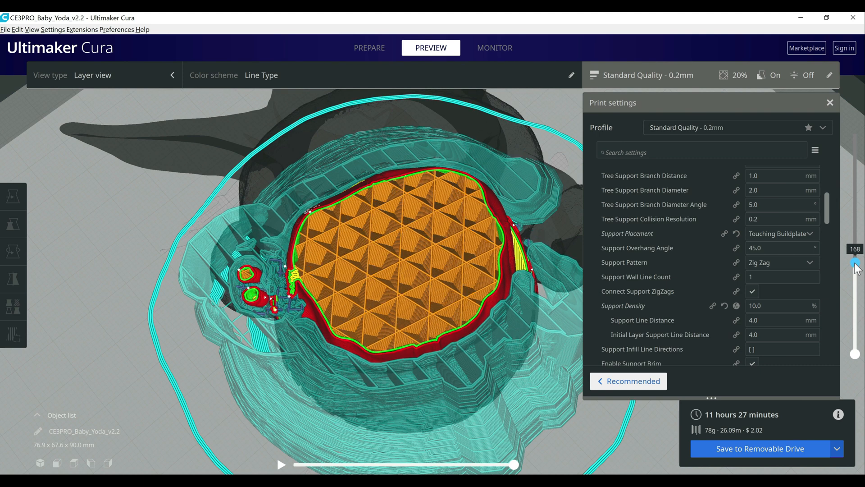
{"action": "left_click_drag", "start_coordinate": [854, 264], "coordinate": [854, 267]}
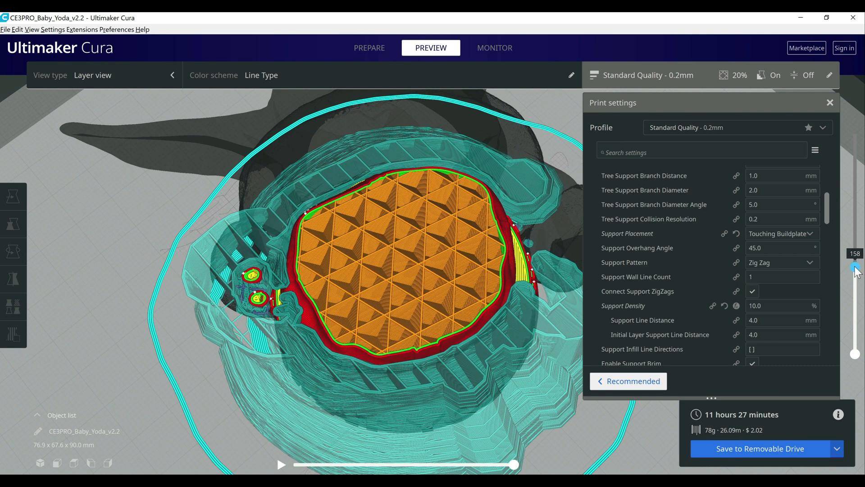
{"action": "left_click_drag", "start_coordinate": [855, 270], "coordinate": [855, 260]}
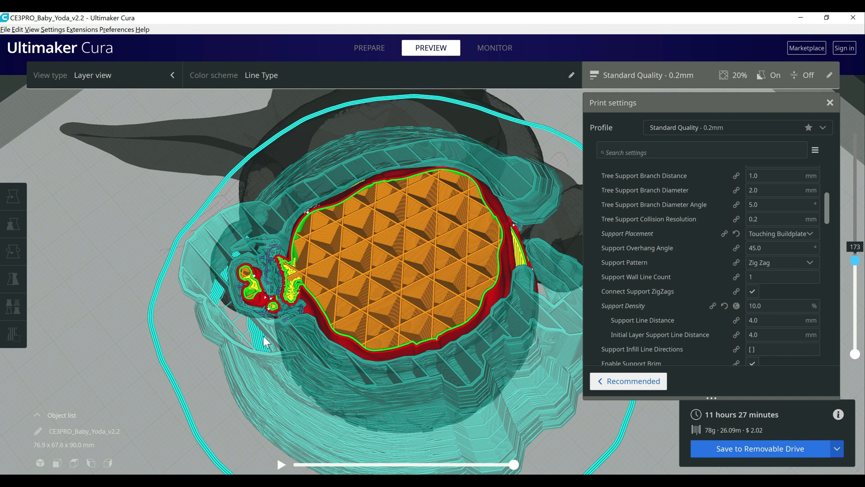
{"action": "mouse_move", "coordinate": [274, 311]}
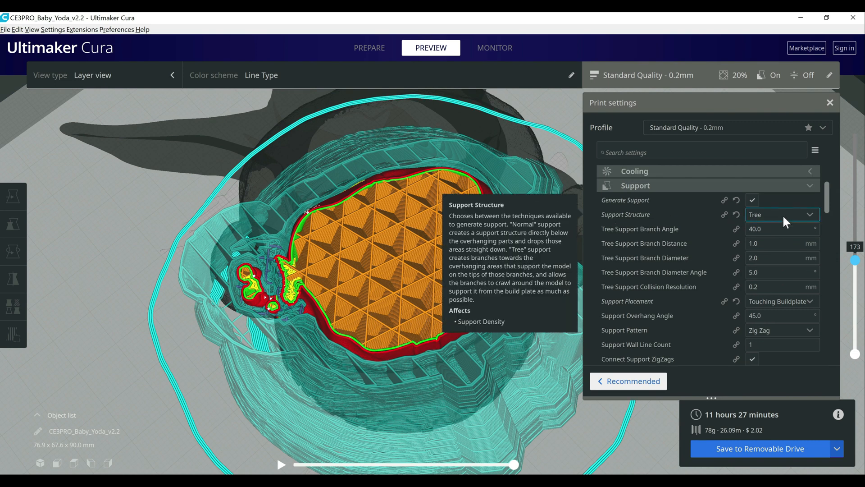
Reslice Baby Yoda with Normal supports (8 h 7 min, 55 g) and open the Support Placement choices
{"action": "left_click", "coordinate": [781, 214]}
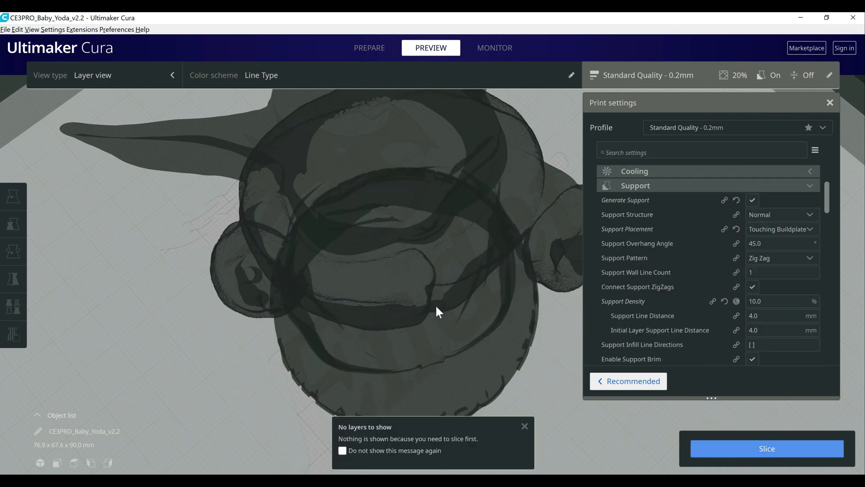
{"action": "left_click", "coordinate": [766, 448]}
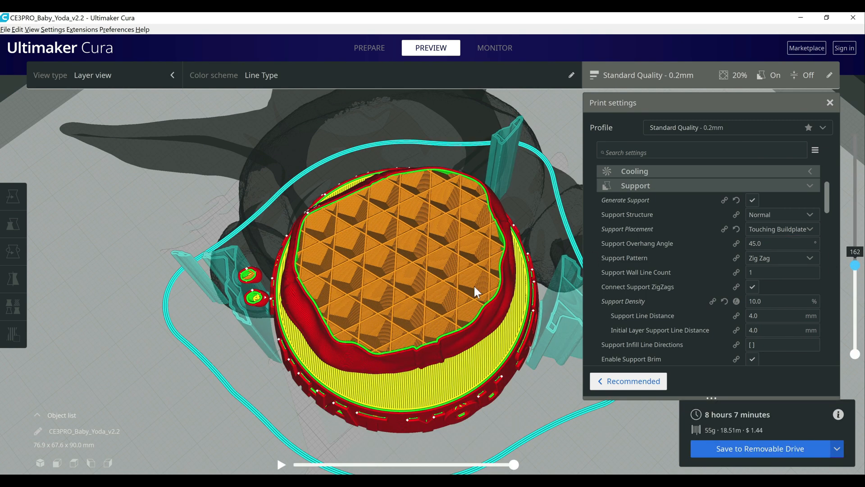
{"action": "mouse_move", "coordinate": [265, 309]}
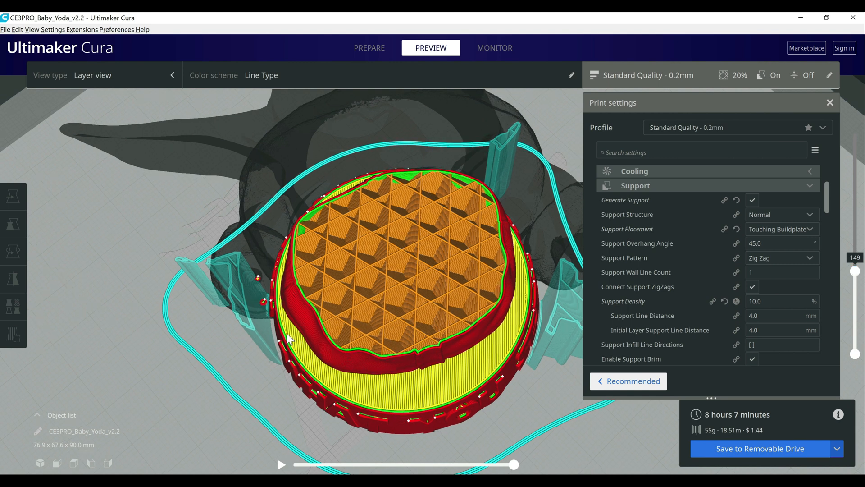
{"action": "left_click_drag", "start_coordinate": [289, 339], "coordinate": [265, 298]}
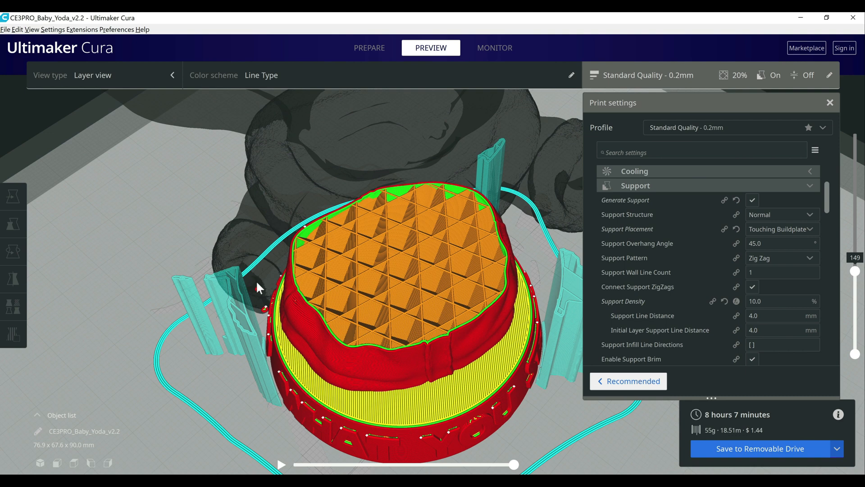
{"action": "left_click", "coordinate": [780, 229]}
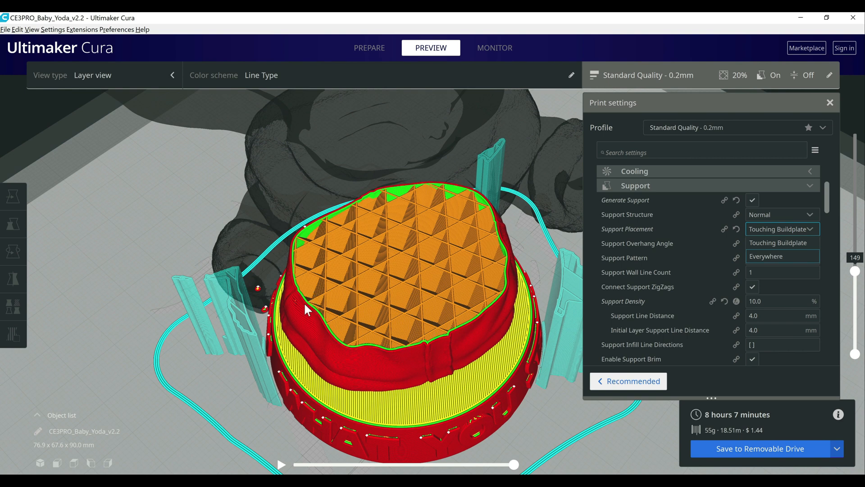
{"action": "mouse_move", "coordinate": [392, 306]}
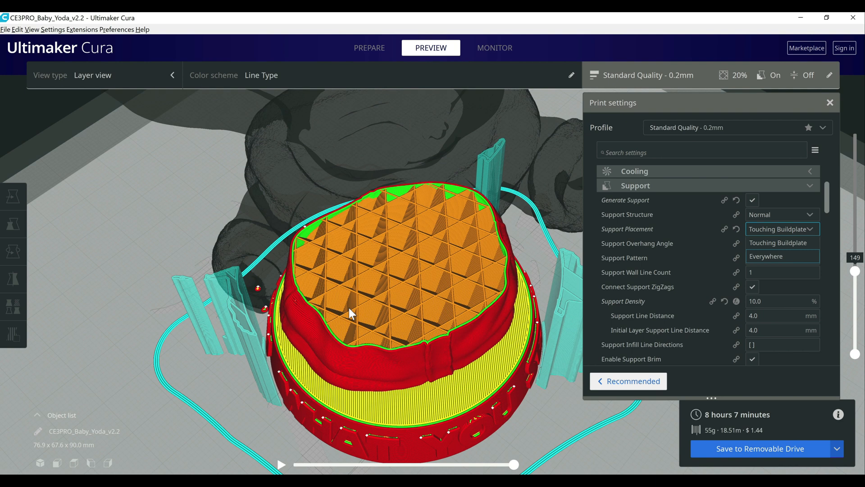
{"action": "mouse_move", "coordinate": [418, 305]}
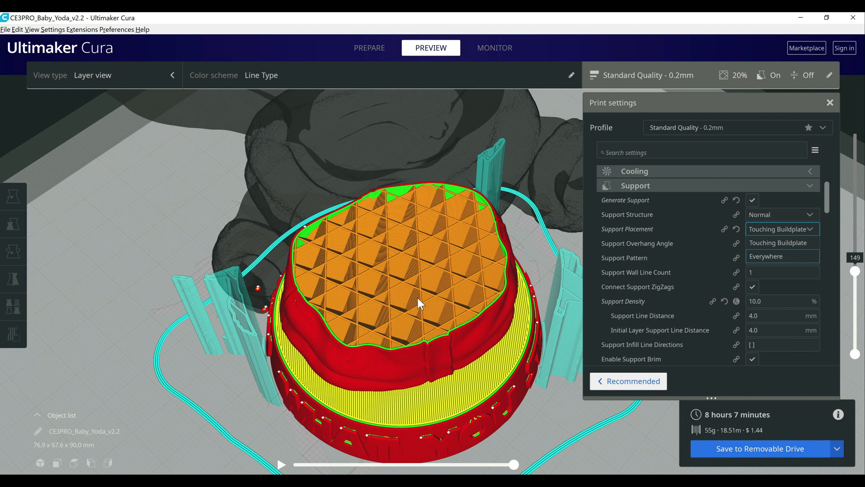
{"action": "mouse_move", "coordinate": [422, 276]}
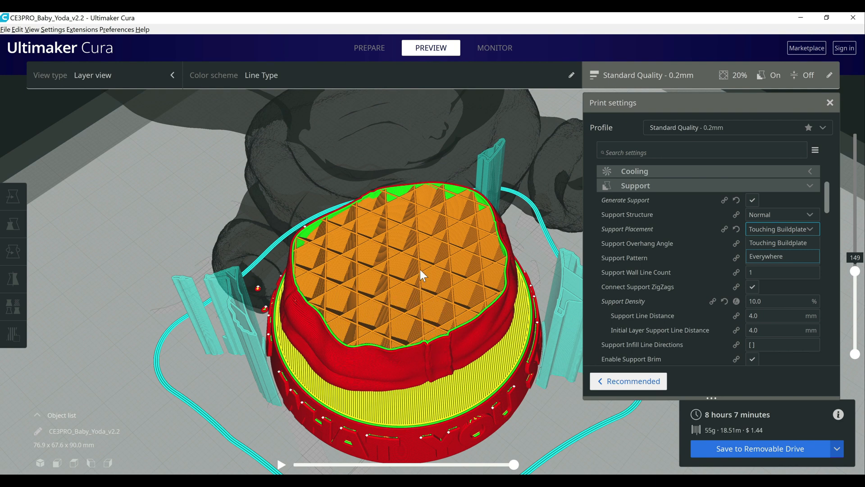
{"action": "mouse_move", "coordinate": [424, 261]}
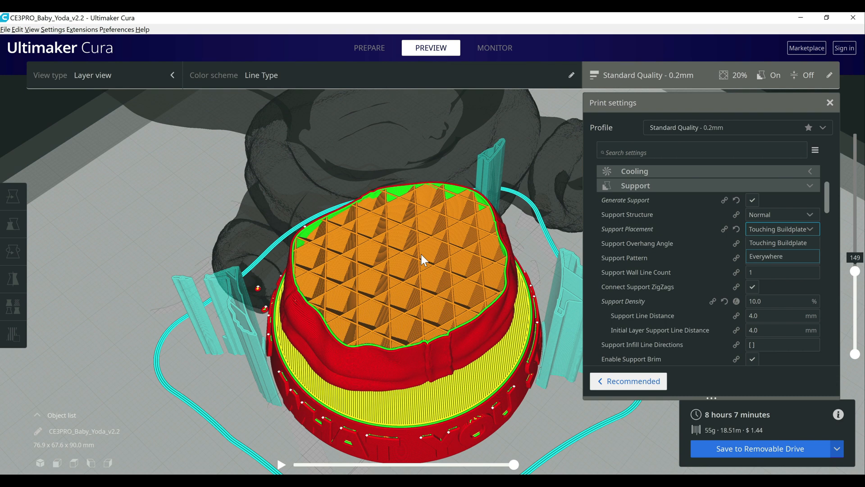
{"action": "mouse_move", "coordinate": [403, 295]}
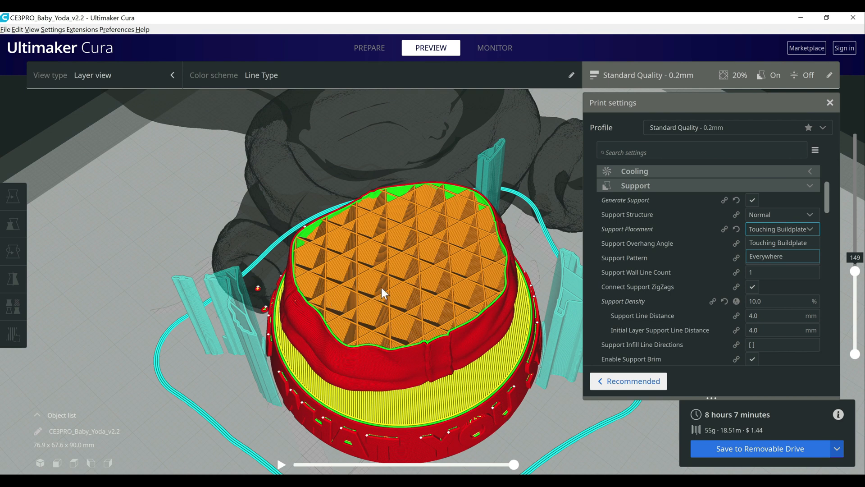
{"action": "mouse_move", "coordinate": [426, 283]}
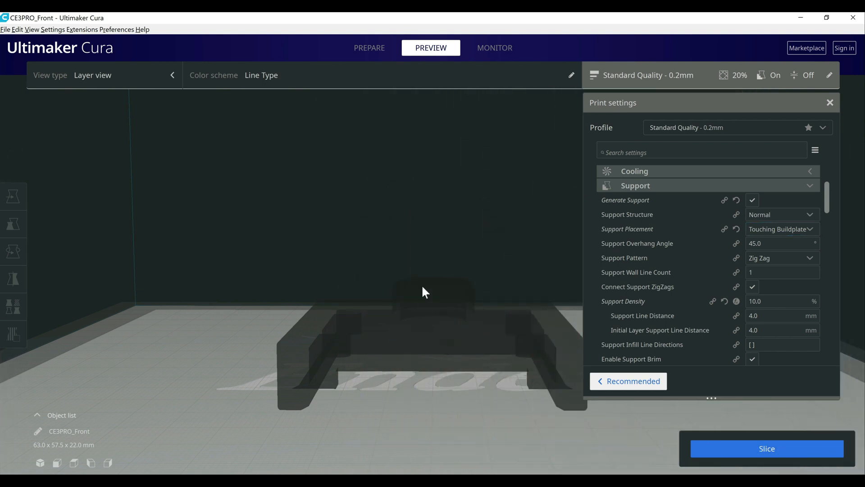
{"action": "mouse_move", "coordinate": [470, 360]}
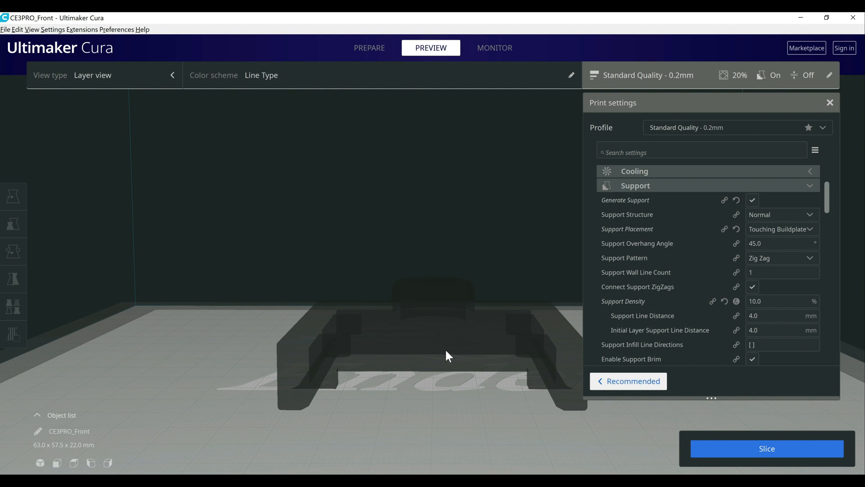
{"action": "mouse_move", "coordinate": [389, 373]}
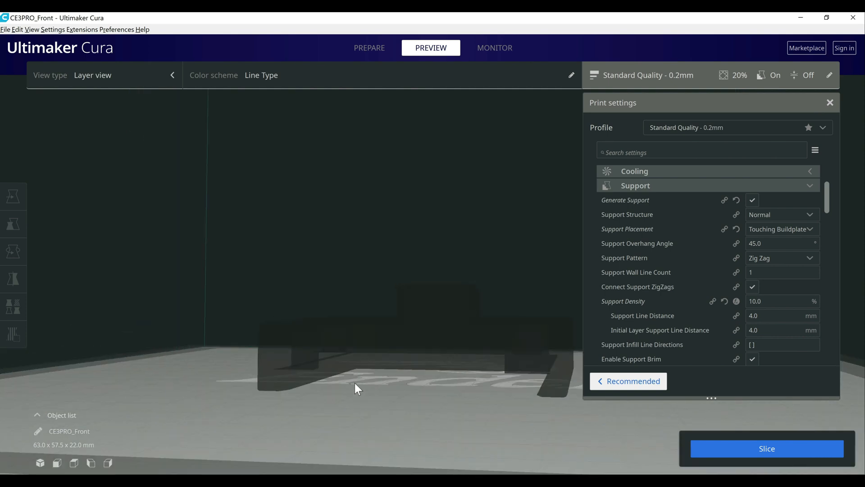
Slice the camera cover with Normal supports and preview it up to layer 24
{"action": "left_click", "coordinate": [368, 48]}
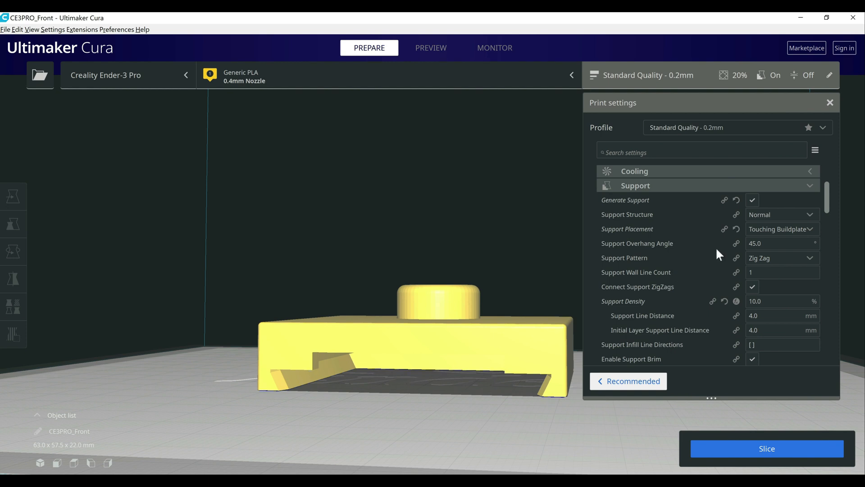
{"action": "left_click", "coordinate": [781, 214]}
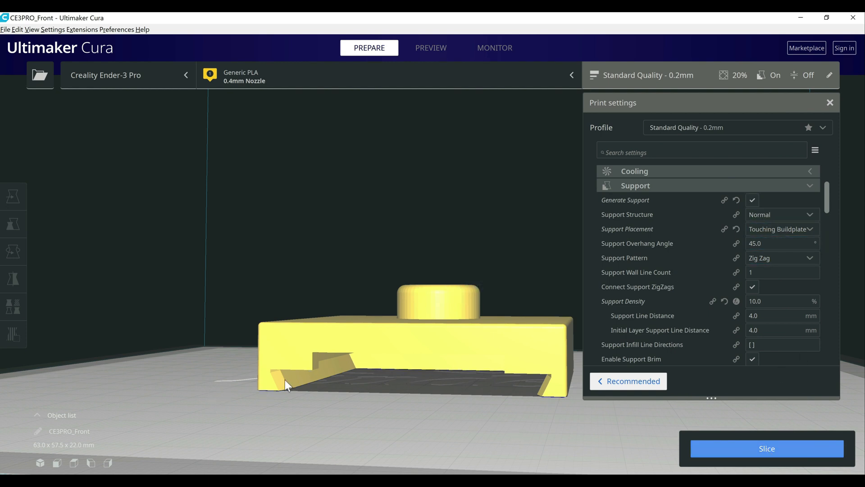
{"action": "left_click", "coordinate": [766, 448]}
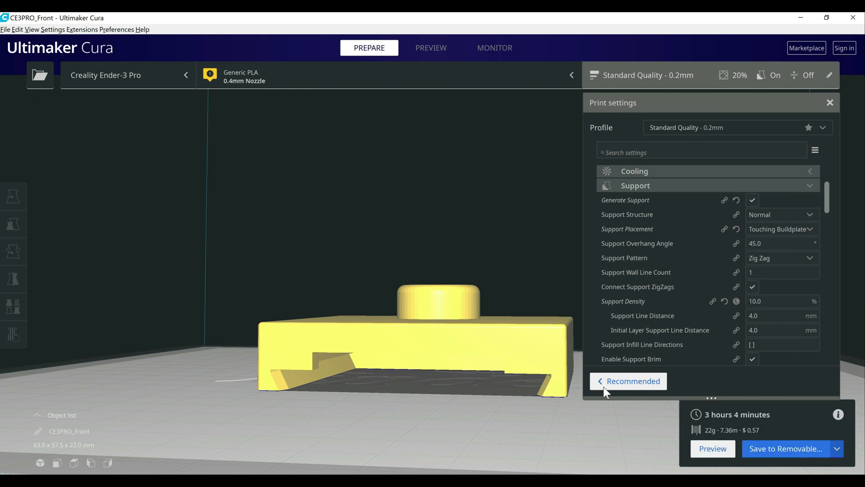
{"action": "left_click", "coordinate": [431, 47]}
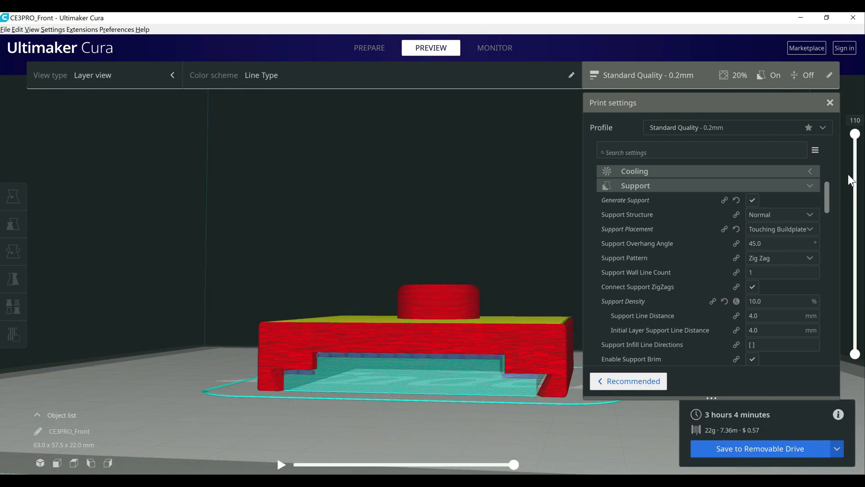
{"action": "left_click_drag", "start_coordinate": [855, 134], "coordinate": [855, 256]}
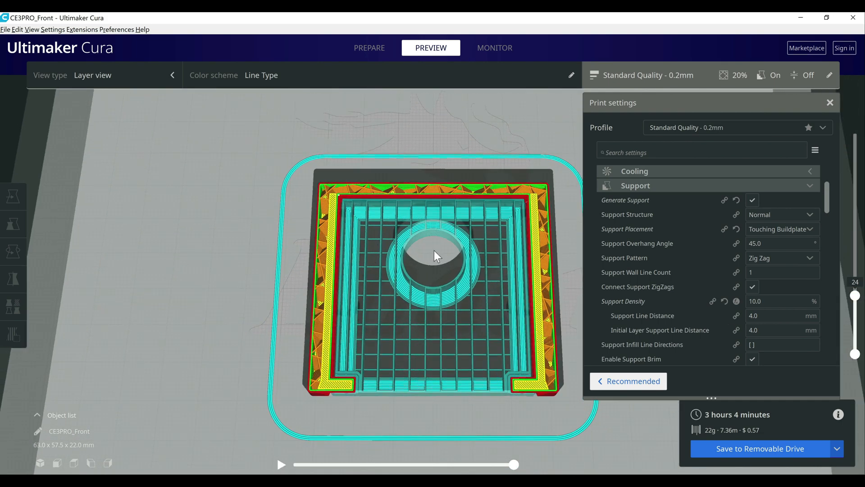
{"action": "mouse_move", "coordinate": [794, 214]}
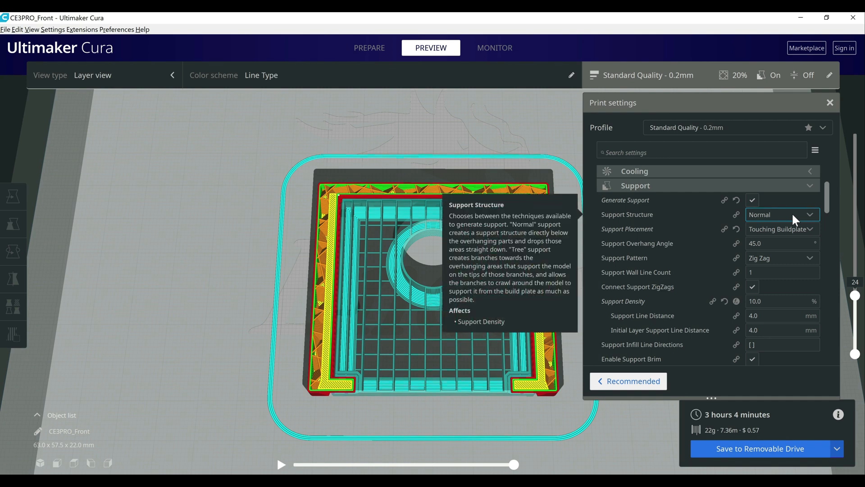
Reslice the camera cover with Tree supports (4 h 17 min, 26 g) and step back to layer 33
{"action": "left_click", "coordinate": [781, 213]}
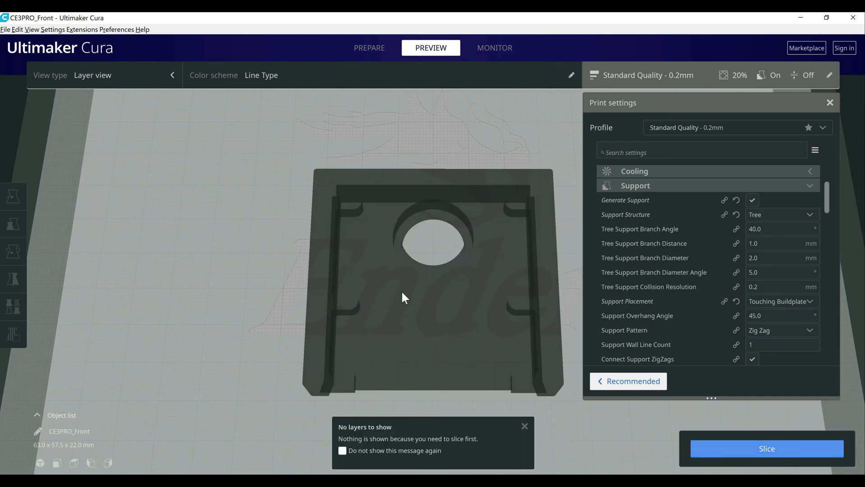
{"action": "left_click", "coordinate": [766, 448]}
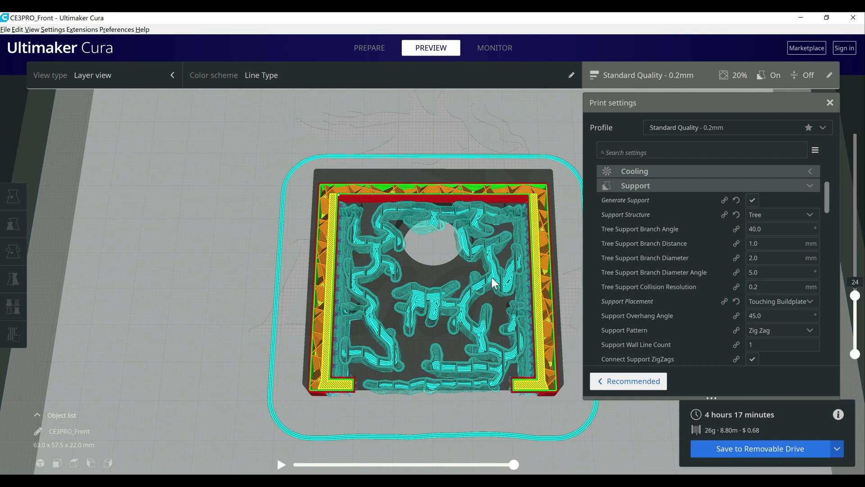
{"action": "left_click_drag", "start_coordinate": [855, 292], "coordinate": [855, 241]}
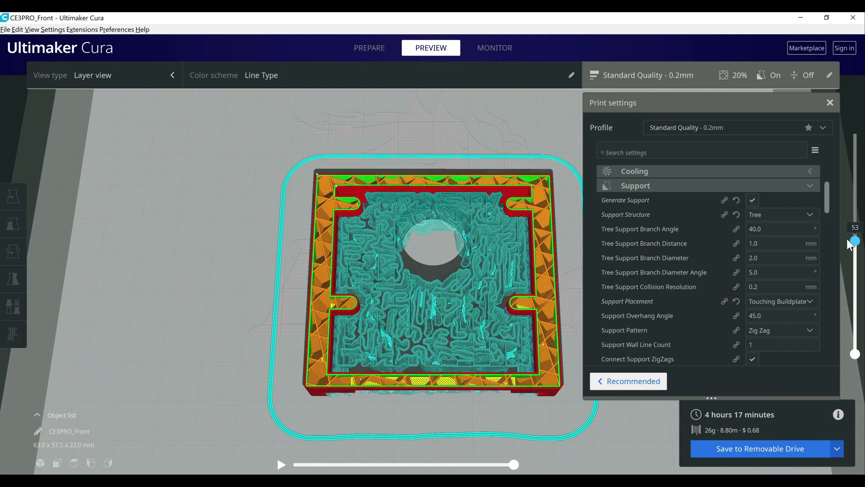
{"action": "left_click_drag", "start_coordinate": [854, 240], "coordinate": [854, 279]}
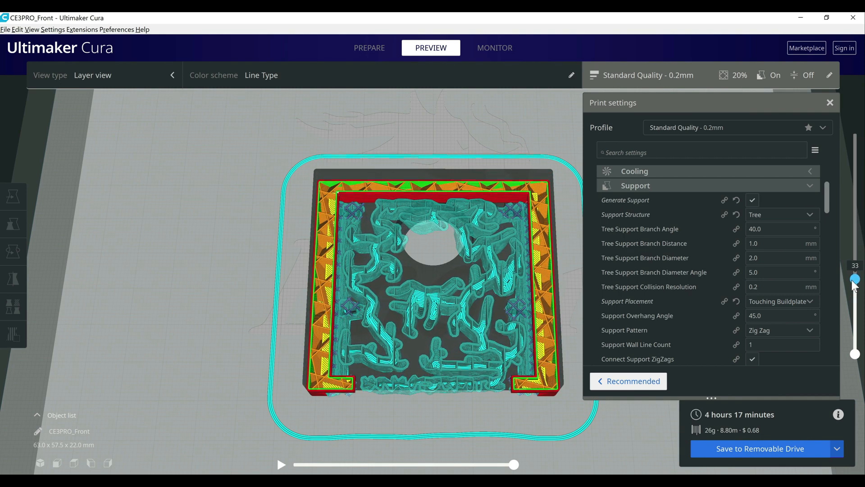
Set Support Structure to Normal and enable Conical Support at a 60° angle
{"action": "left_click", "coordinate": [781, 214]}
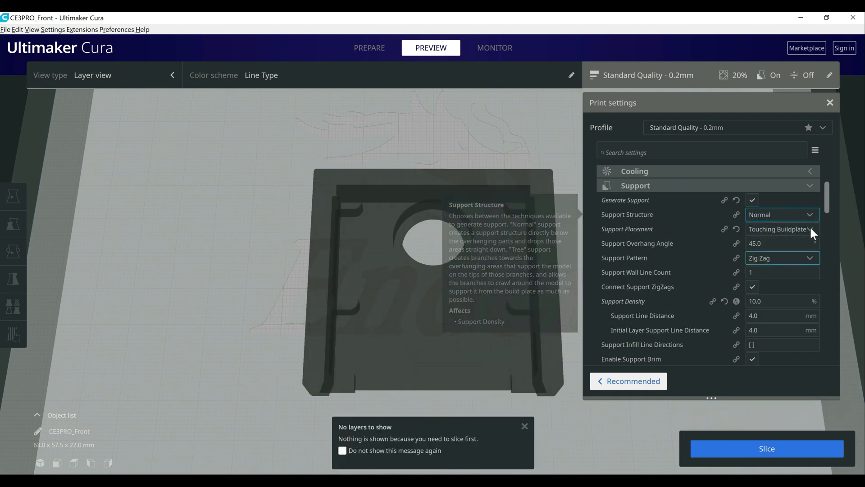
{"action": "scroll", "scroll_direction": "down", "scroll_amount": 3}
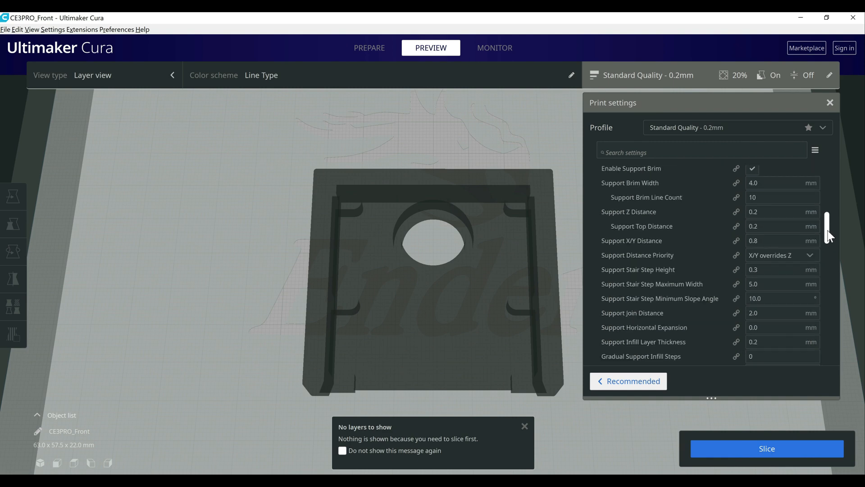
{"action": "scroll", "scroll_direction": "down", "scroll_amount": 3}
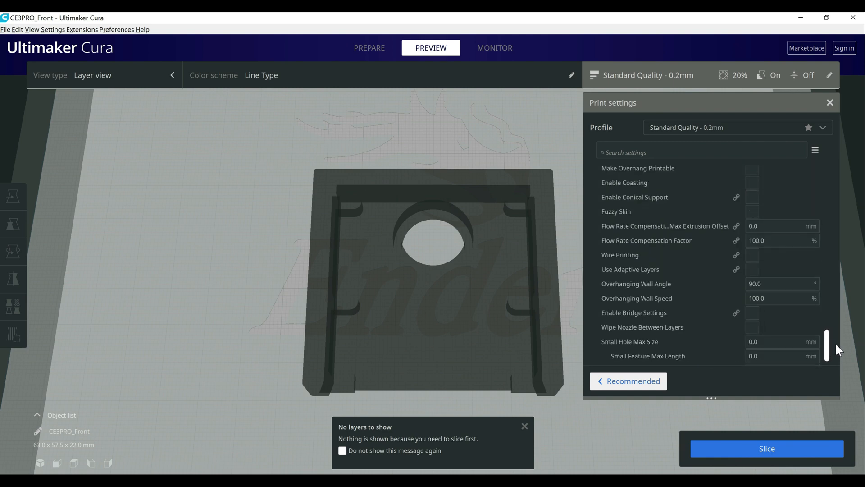
{"action": "mouse_move", "coordinate": [752, 197]}
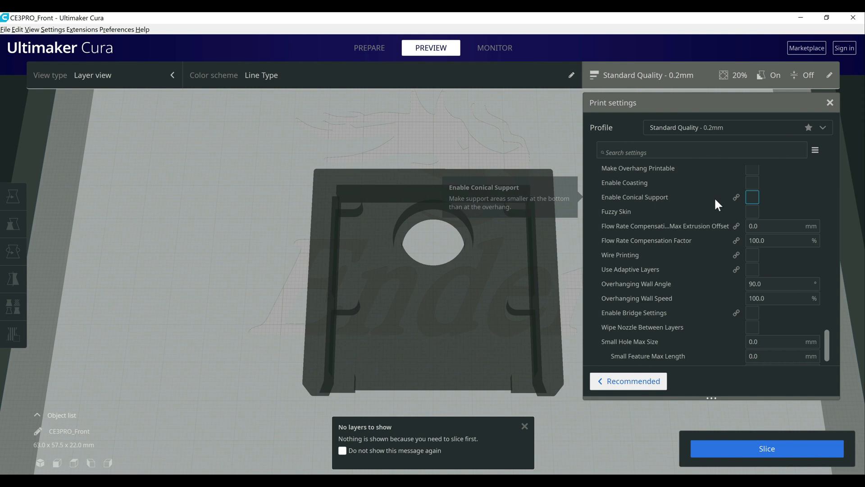
{"action": "left_click", "coordinate": [752, 197]}
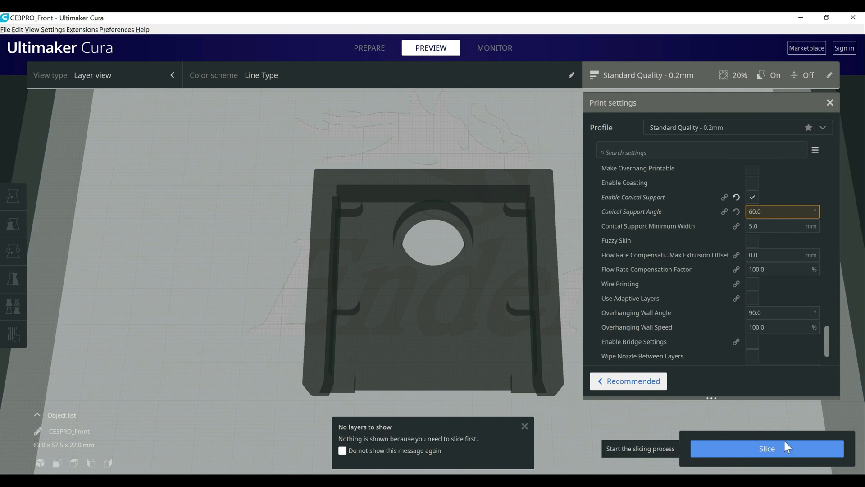
Slice the camera cover with conical supports and preview layers 28, 14 and 38
{"action": "left_click", "coordinate": [766, 448]}
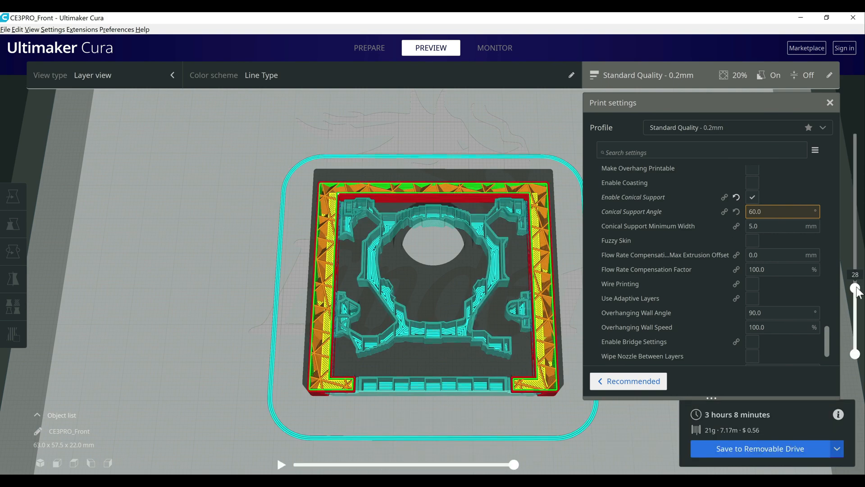
{"action": "left_click_drag", "start_coordinate": [854, 291], "coordinate": [855, 321]}
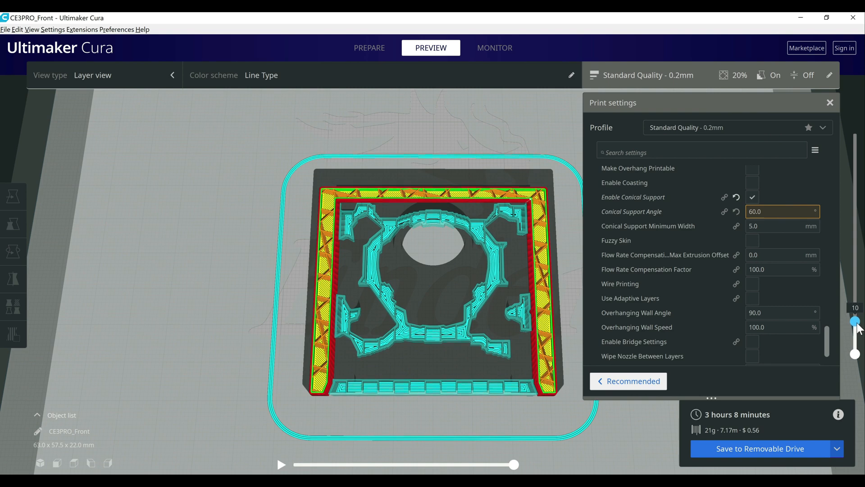
{"action": "left_click_drag", "start_coordinate": [854, 322], "coordinate": [855, 314]}
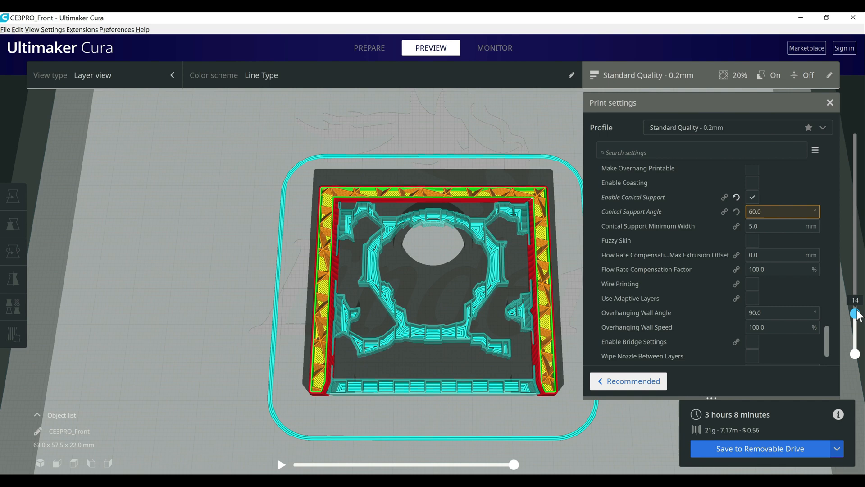
{"action": "left_click_drag", "start_coordinate": [854, 314], "coordinate": [855, 269]}
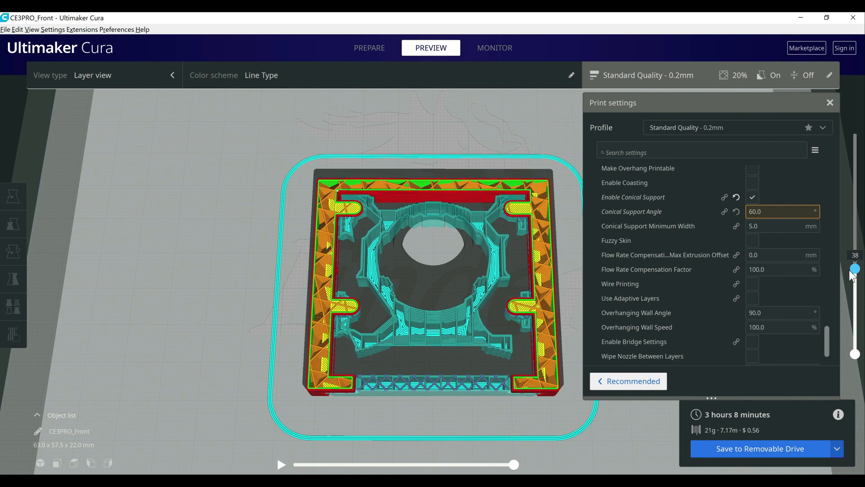
Step the cover preview up to layer 58, back to 17, then settle on layer 39
{"action": "left_click_drag", "start_coordinate": [854, 268], "coordinate": [855, 261]}
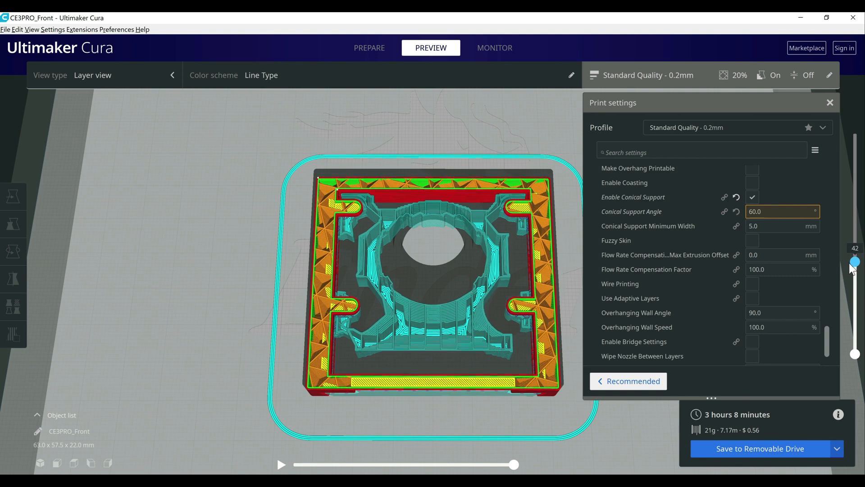
{"action": "left_click_drag", "start_coordinate": [855, 260], "coordinate": [854, 254]}
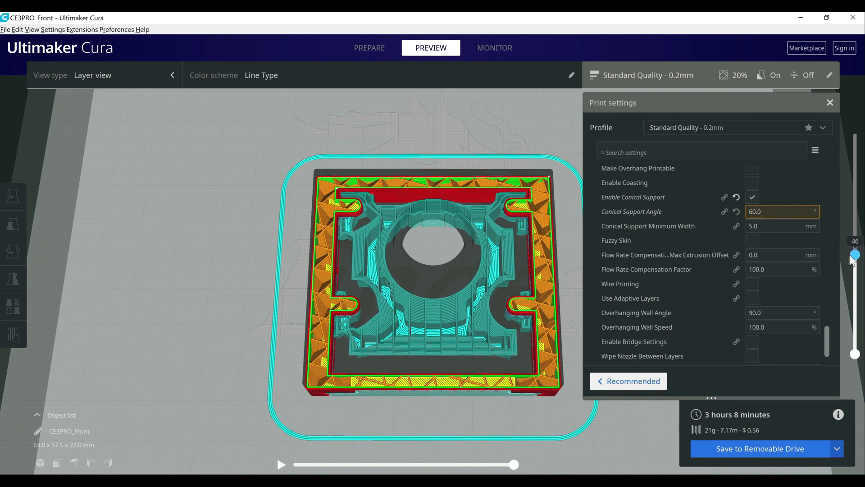
{"action": "left_click_drag", "start_coordinate": [854, 254], "coordinate": [854, 234]}
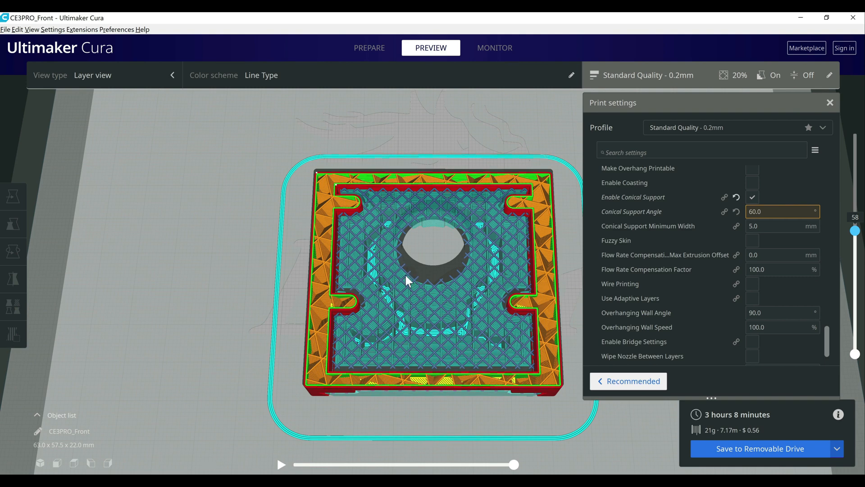
{"action": "mouse_move", "coordinate": [455, 341]}
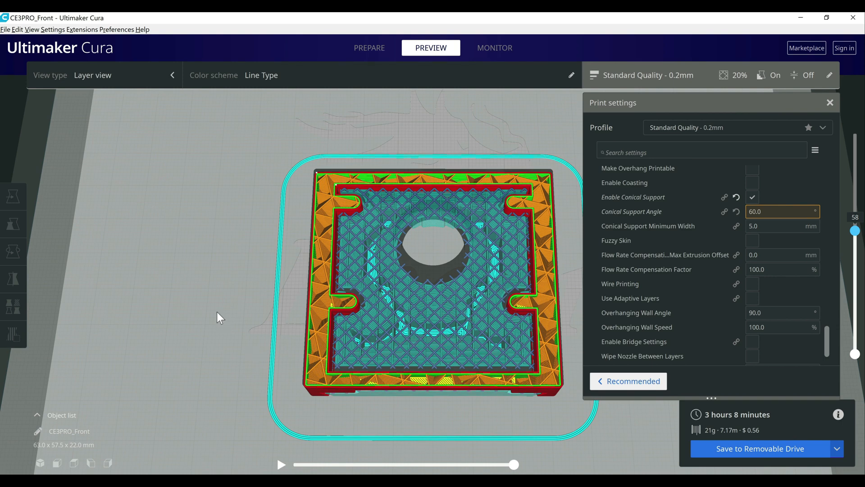
{"action": "mouse_move", "coordinate": [472, 228]}
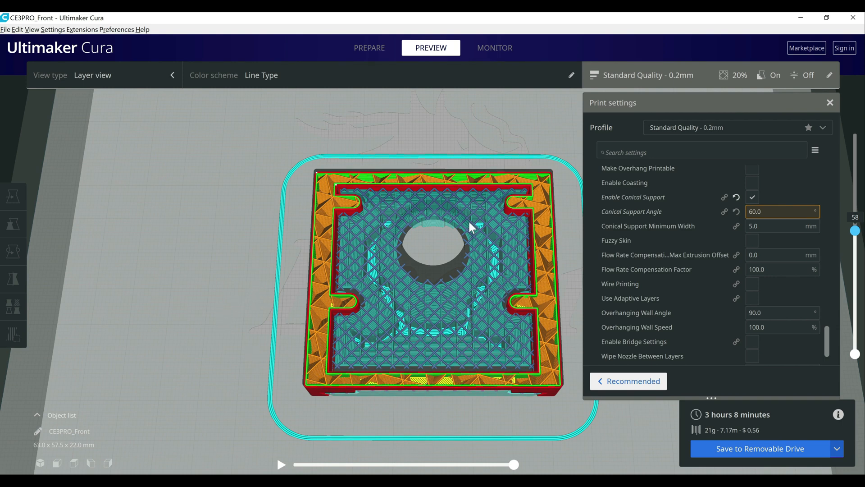
{"action": "left_click_drag", "start_coordinate": [855, 231], "coordinate": [854, 284]}
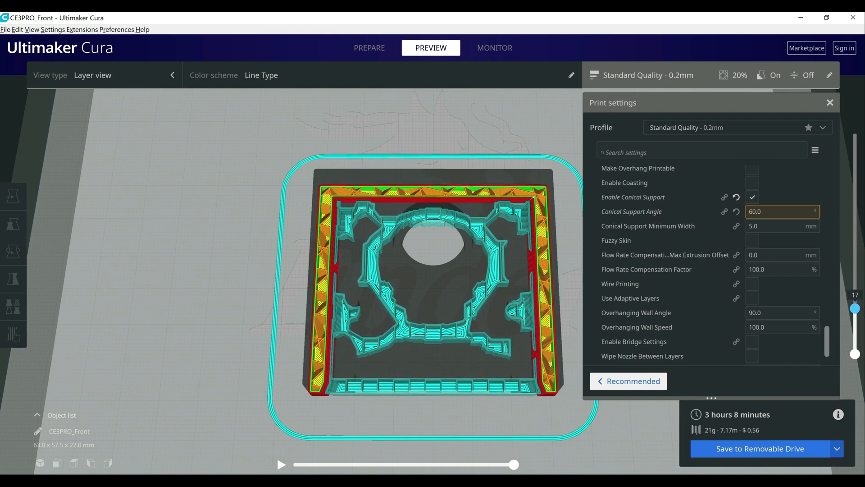
{"action": "left_click_drag", "start_coordinate": [855, 308], "coordinate": [854, 286]}
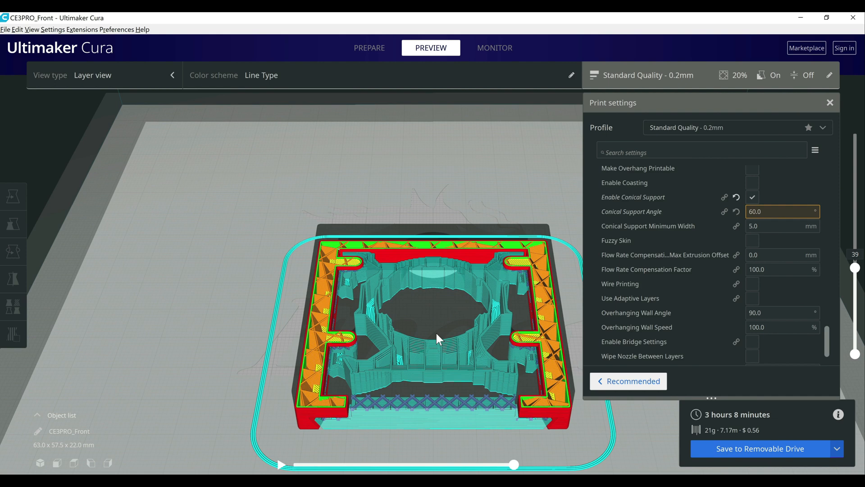
{"action": "mouse_move", "coordinate": [461, 311]}
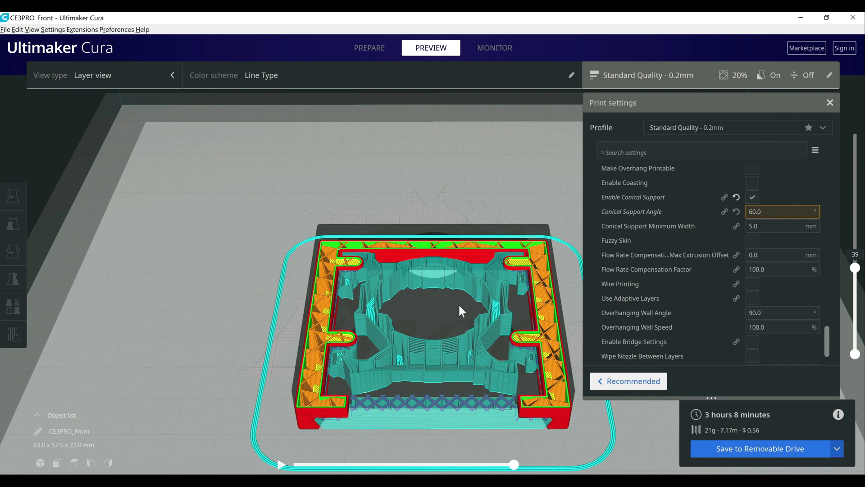
{"action": "mouse_move", "coordinate": [456, 315]}
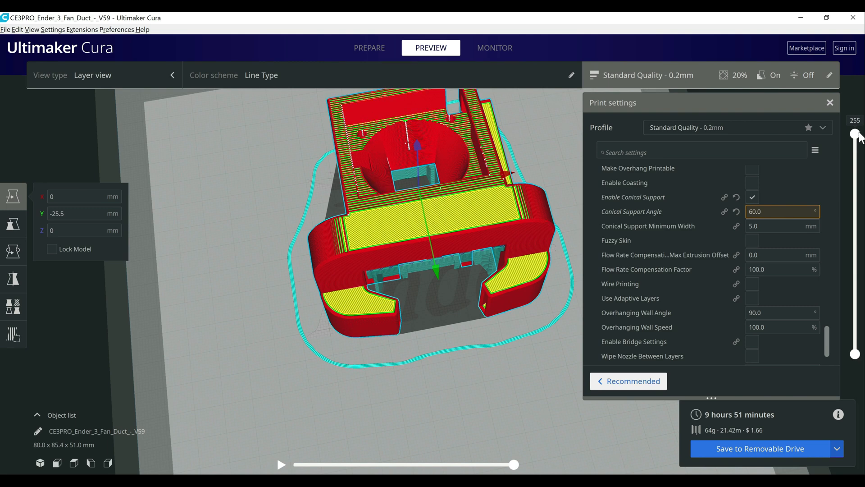
Lower the fan duct preview from layer 218 through 125 down to layer 37
{"action": "left_click_drag", "start_coordinate": [854, 133], "coordinate": [854, 162]}
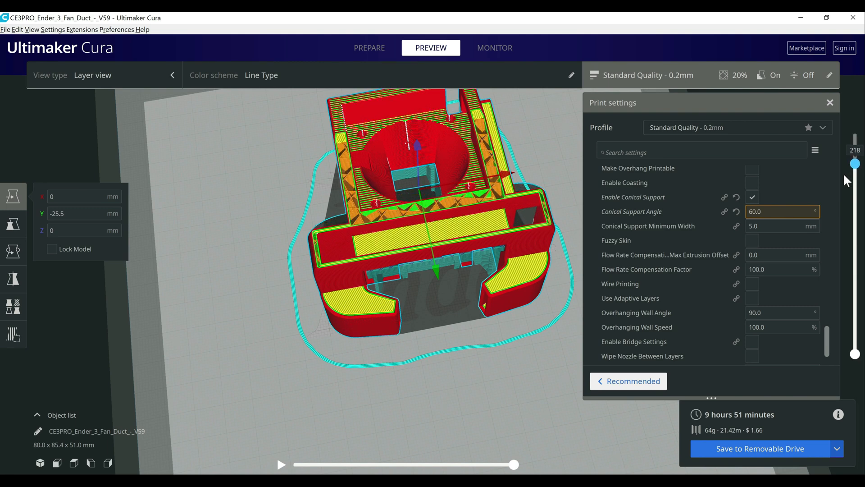
{"action": "left_click_drag", "start_coordinate": [855, 162], "coordinate": [854, 224]}
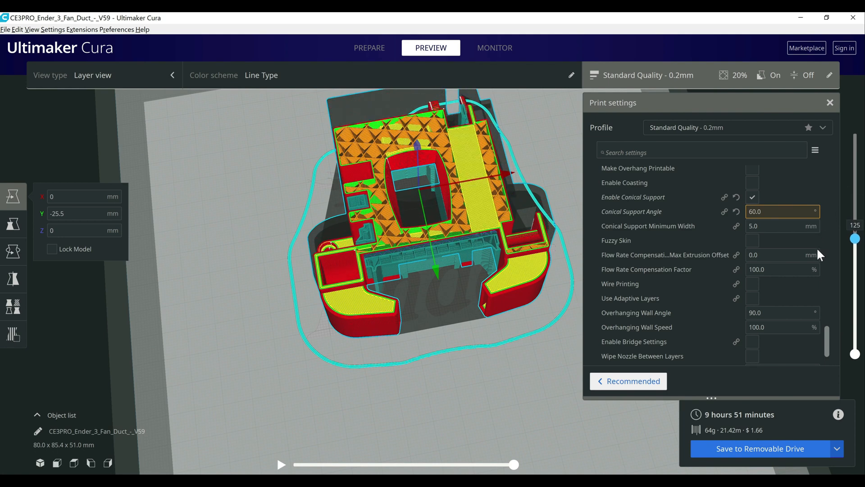
{"action": "left_click_drag", "start_coordinate": [855, 237], "coordinate": [854, 292]}
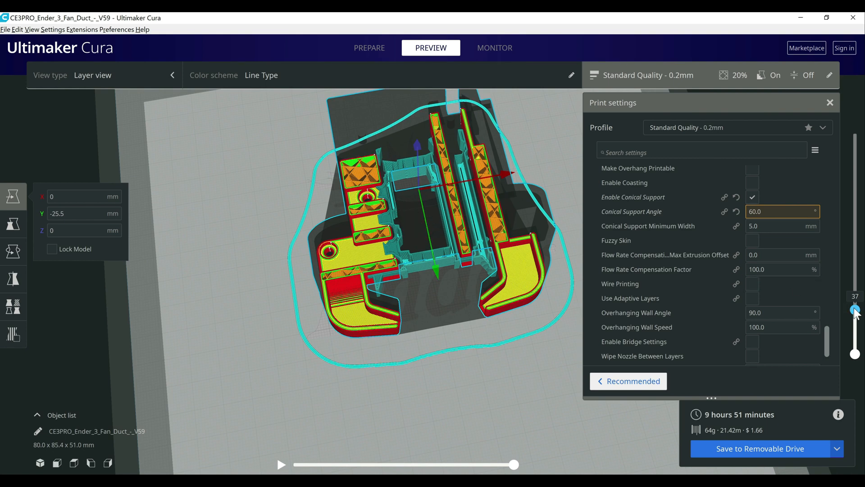
Raise the duct preview through layers 118, 143, 163 and 204 to layer 213
{"action": "left_click_drag", "start_coordinate": [855, 309], "coordinate": [855, 244]}
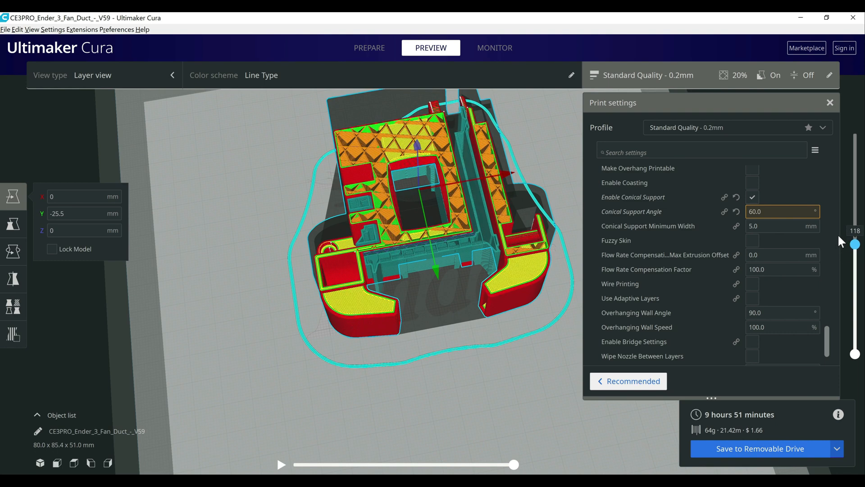
{"action": "left_click_drag", "start_coordinate": [855, 243], "coordinate": [855, 226]}
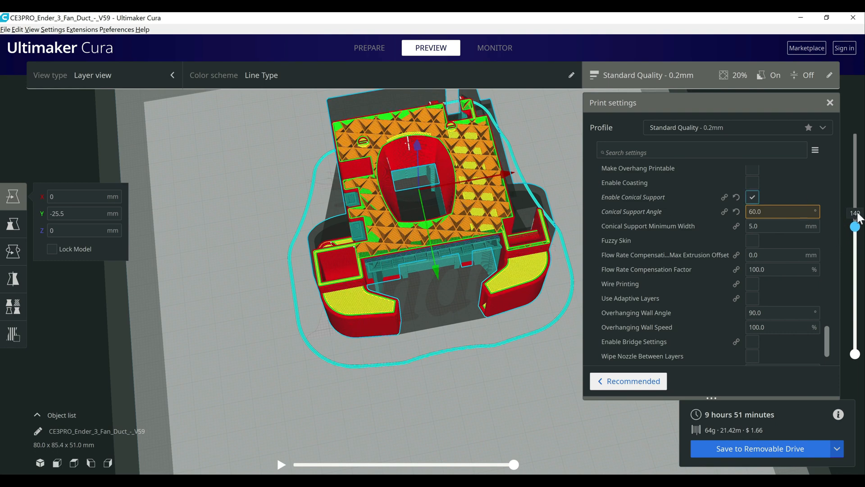
{"action": "left_click_drag", "start_coordinate": [855, 214], "coordinate": [855, 206]}
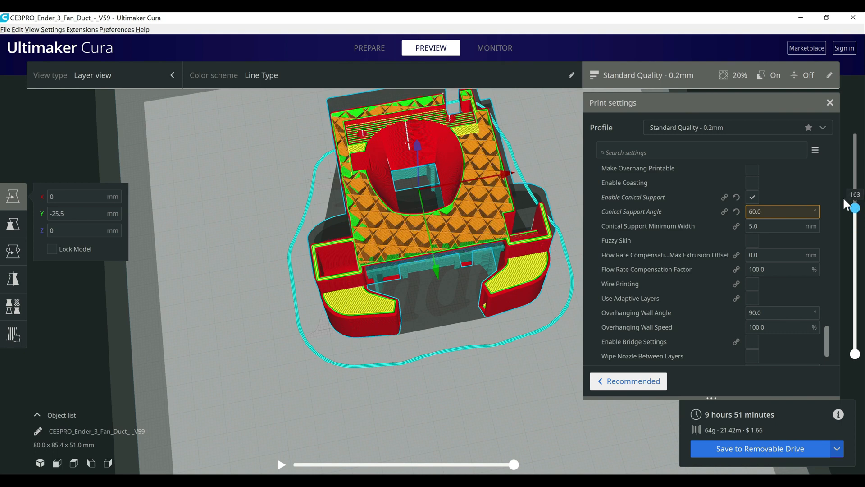
{"action": "left_click_drag", "start_coordinate": [854, 207], "coordinate": [854, 175]}
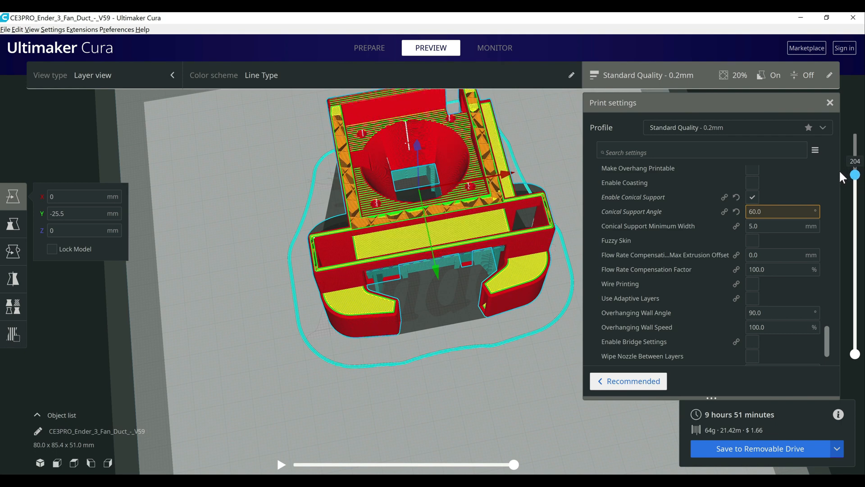
{"action": "left_click_drag", "start_coordinate": [855, 175], "coordinate": [855, 154]}
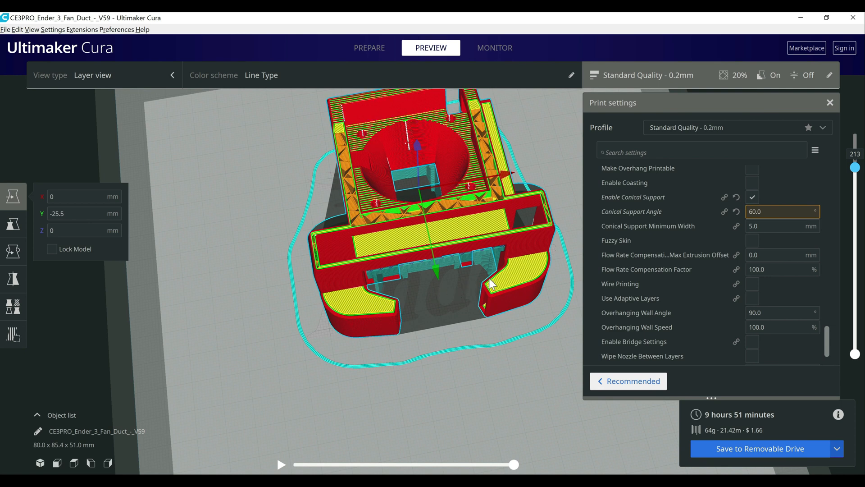
{"action": "mouse_move", "coordinate": [471, 323]}
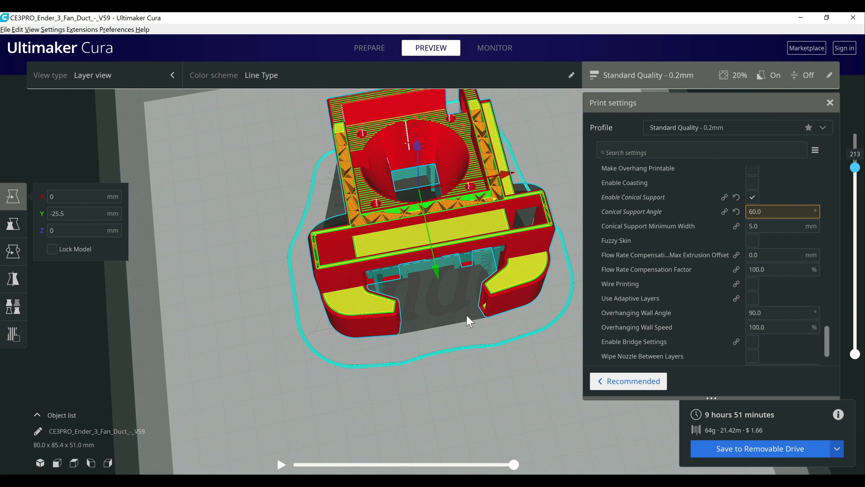
{"action": "mouse_move", "coordinate": [466, 320]}
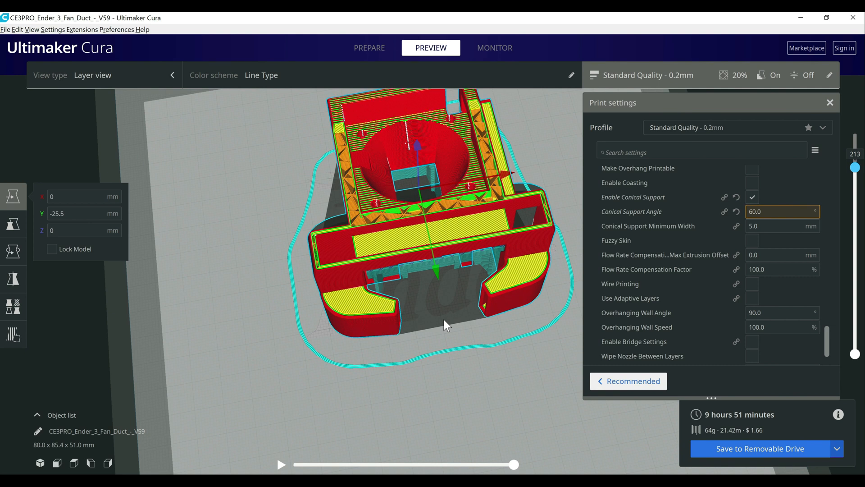
{"action": "mouse_move", "coordinate": [449, 318]}
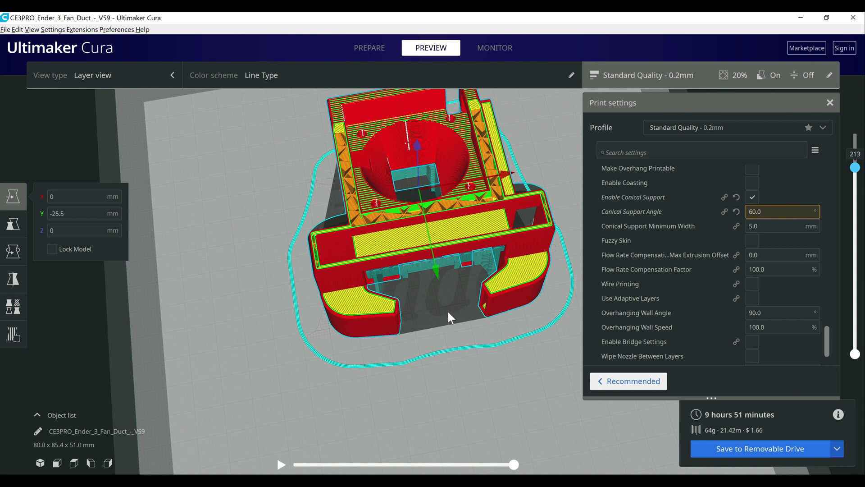